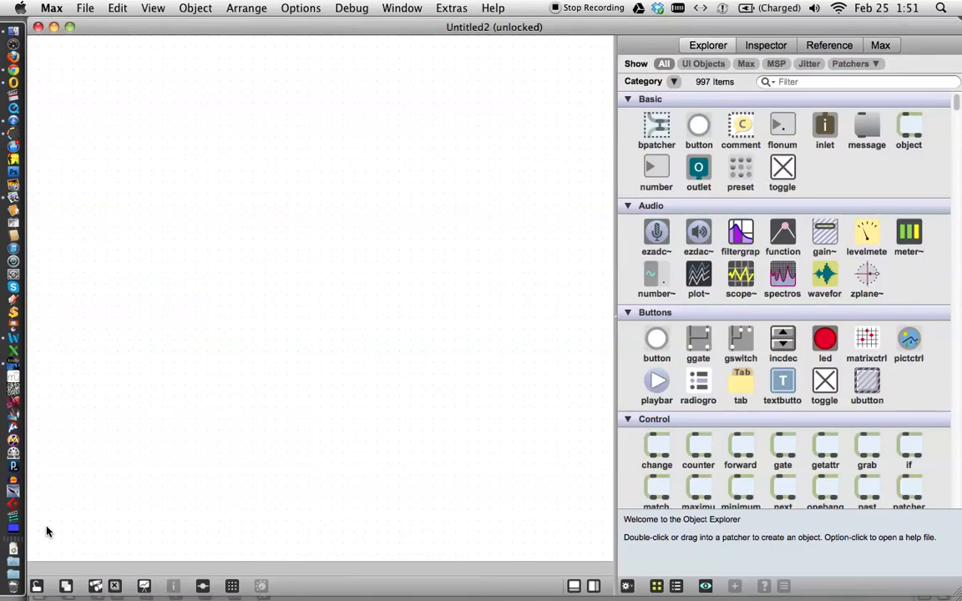
mouse_move(211, 258)
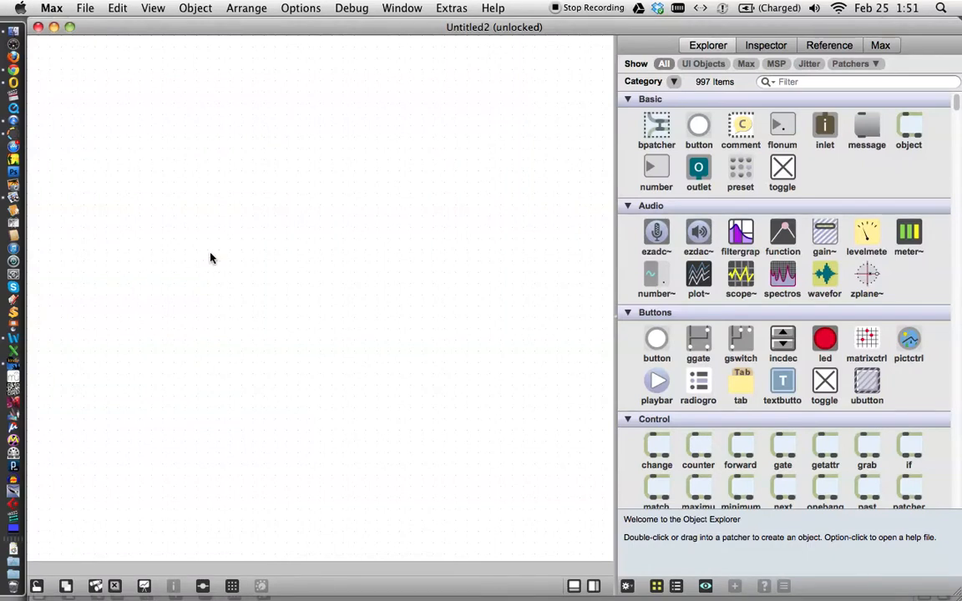
mouse_move(215, 258)
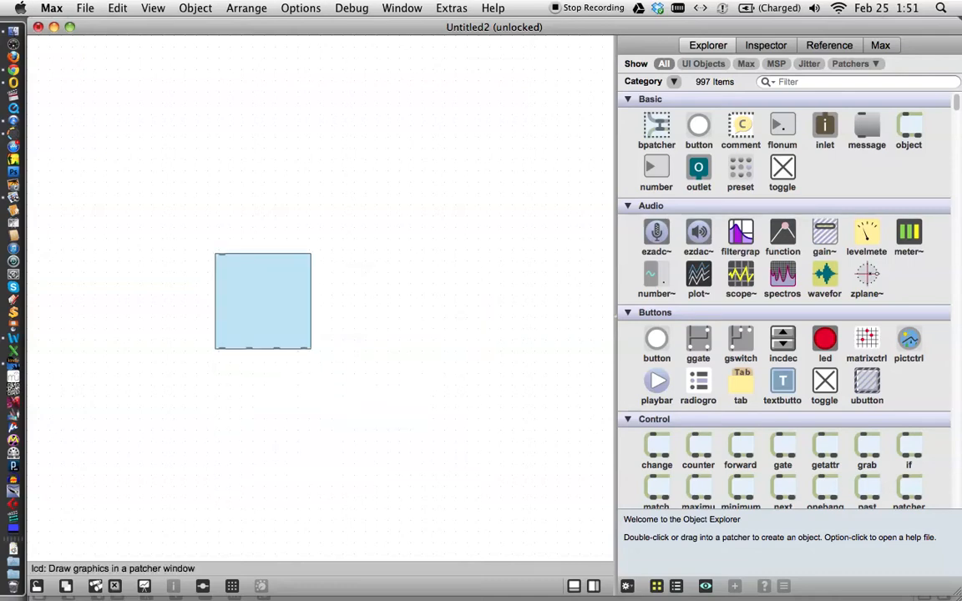
- Drag the empty lcd box toward the left side of the patcher
left_click_drag(262, 301, 150, 313)
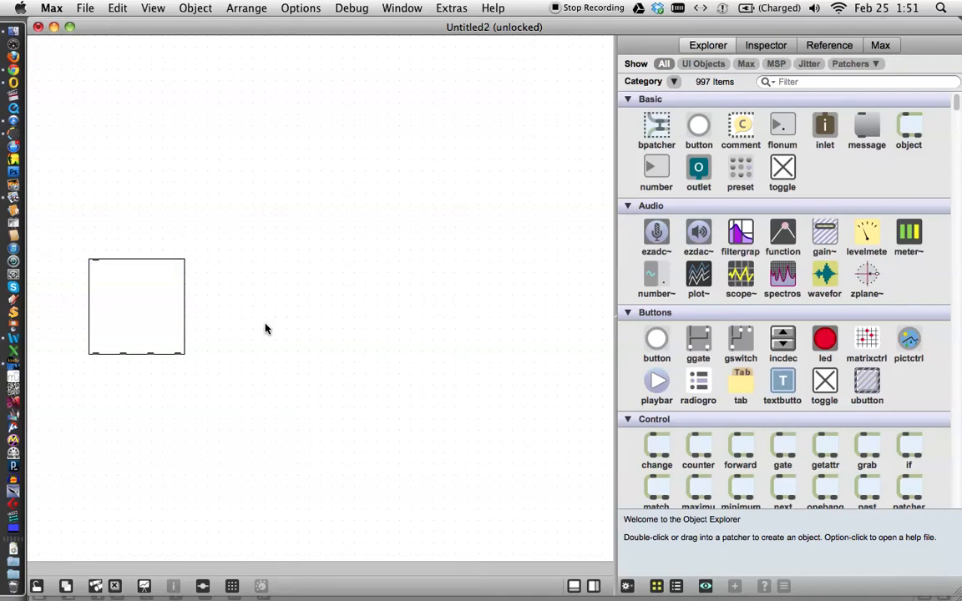
mouse_move(267, 326)
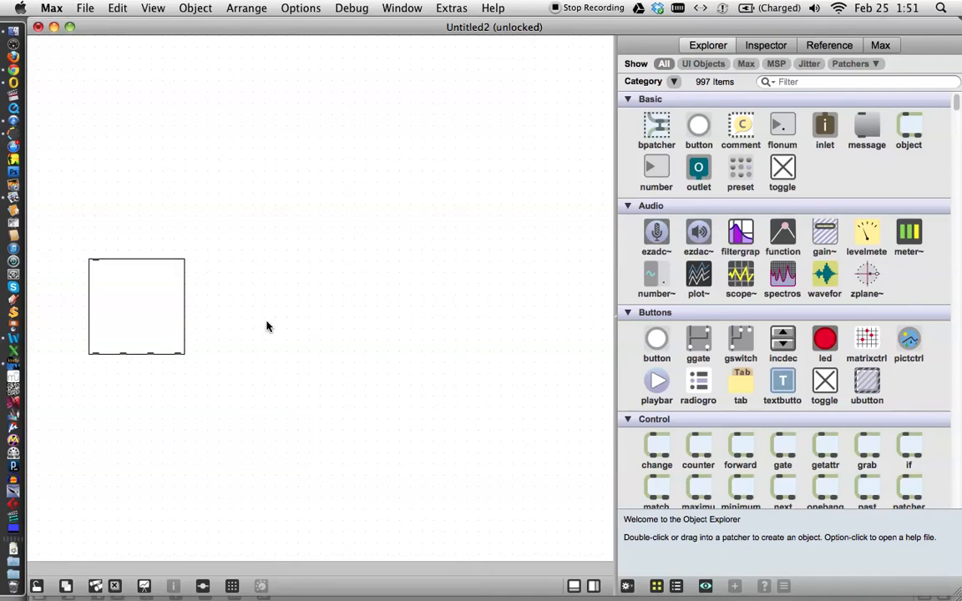
- Switch to Chrome and search Google for 'monkey images'
key("cmd+tab")
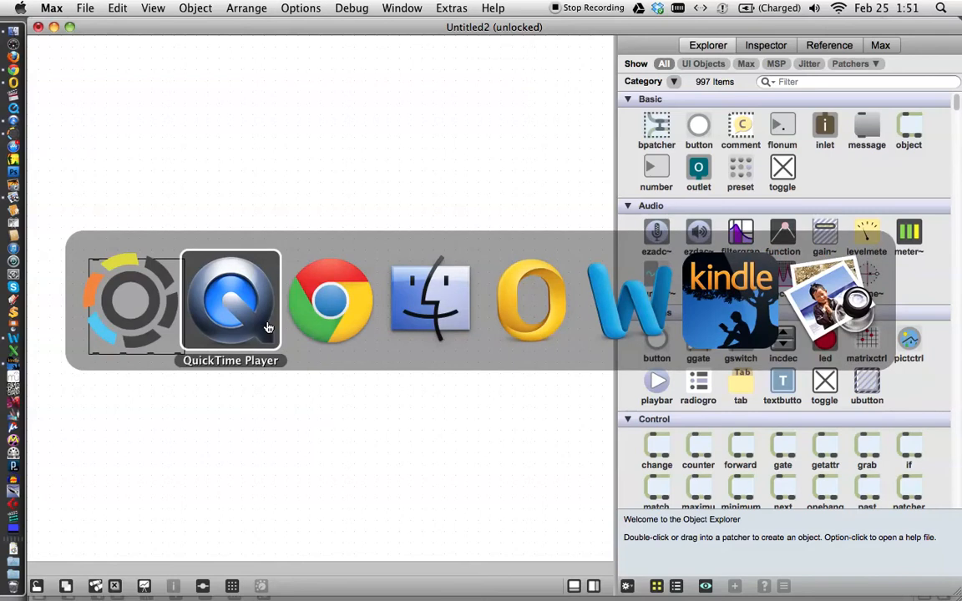
left_click(329, 299)
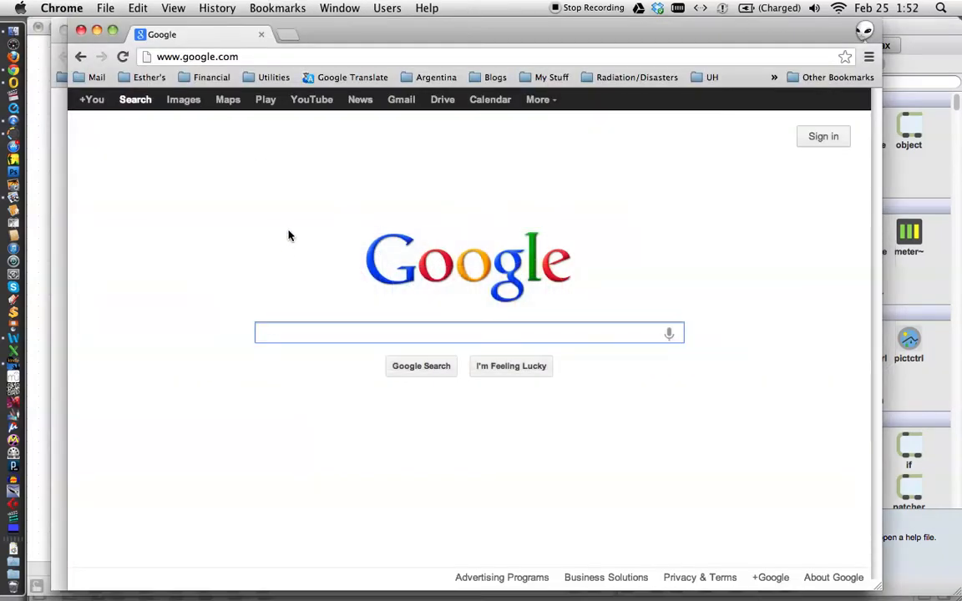
mouse_move(299, 298)
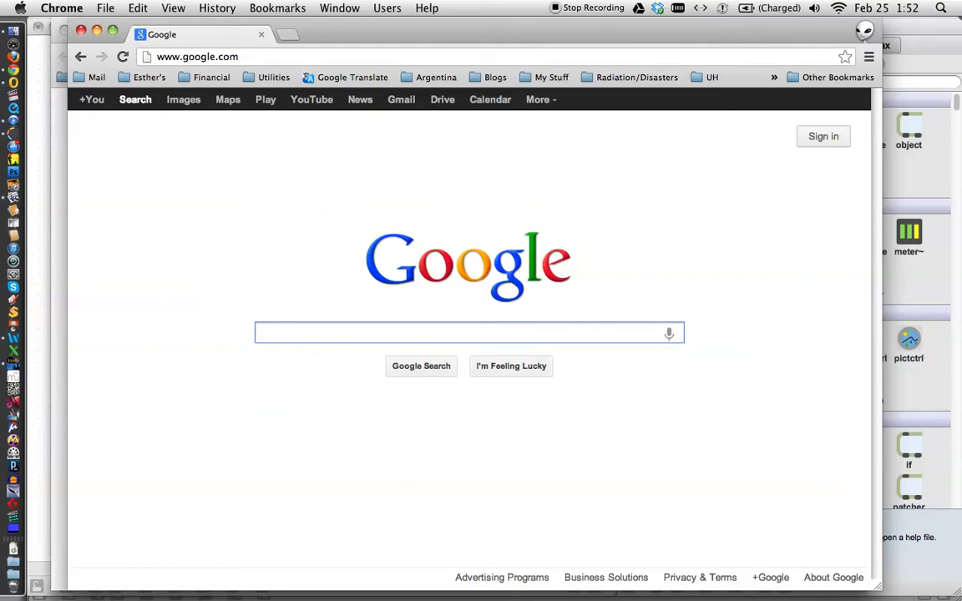
type("monkey")
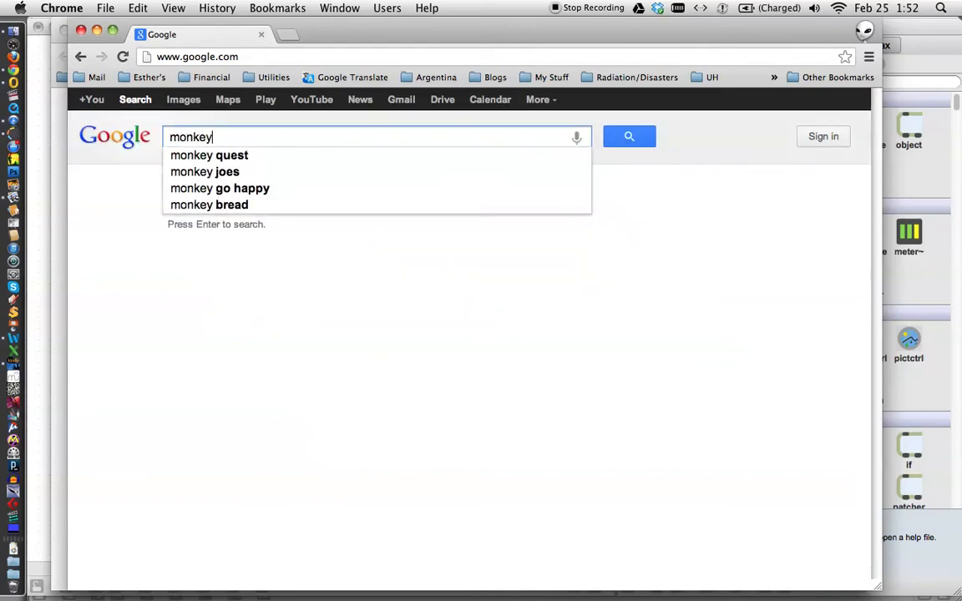
type("images")
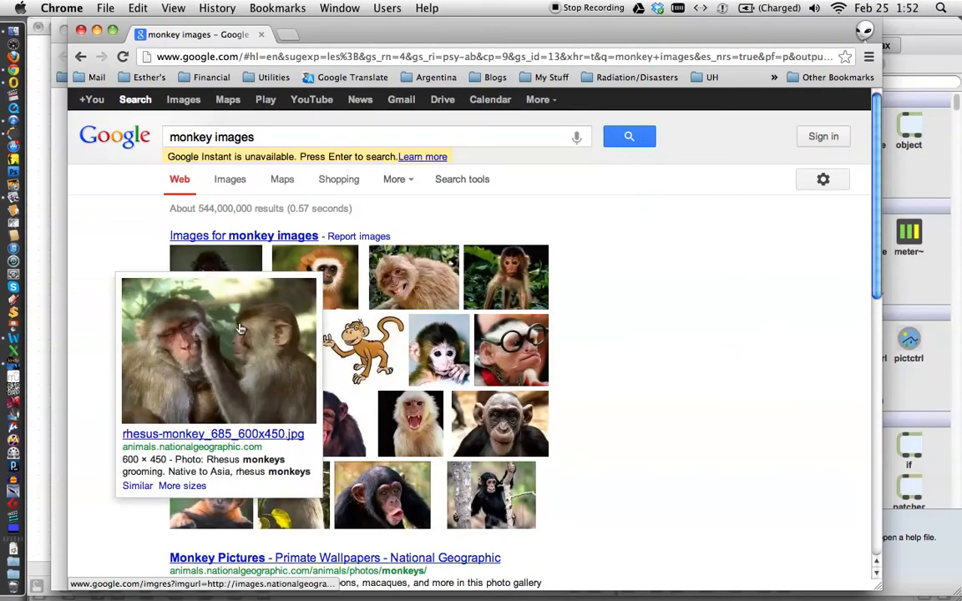
mouse_move(513, 351)
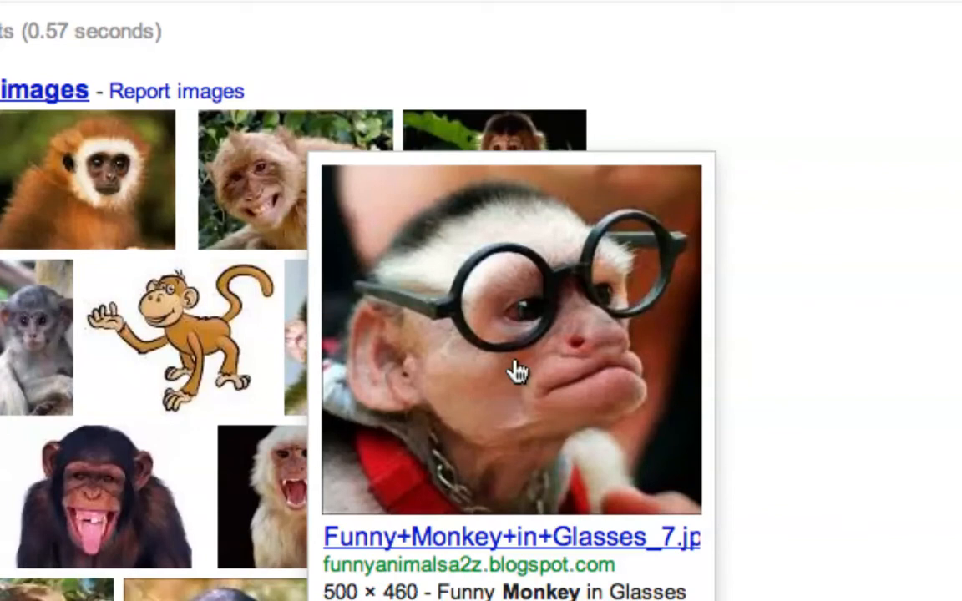
- Download the glasses-wearing monkey photo as MonkeyMarx.jpeg into Documents > Max-Jitter
right_click(515, 371)
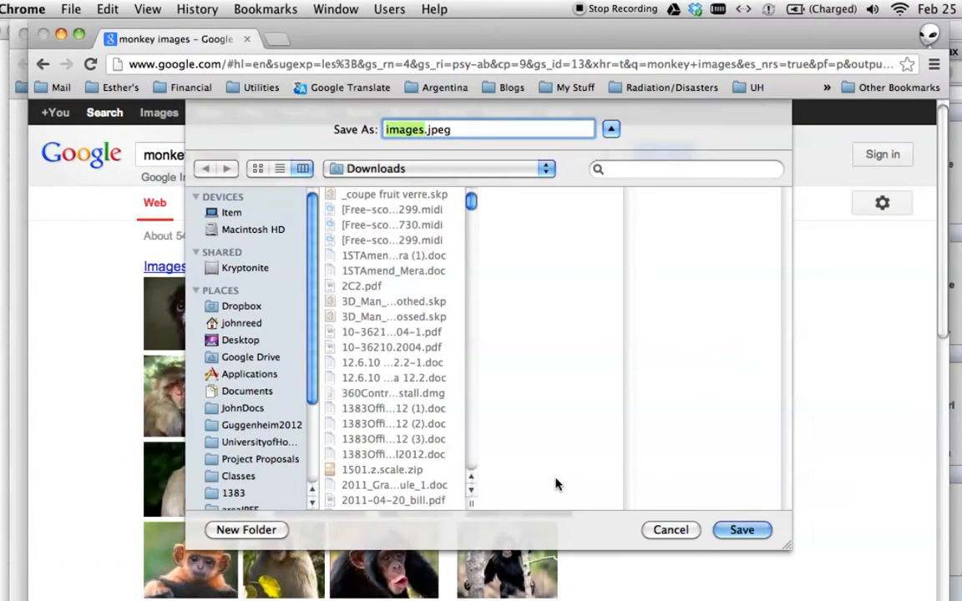
mouse_move(242, 459)
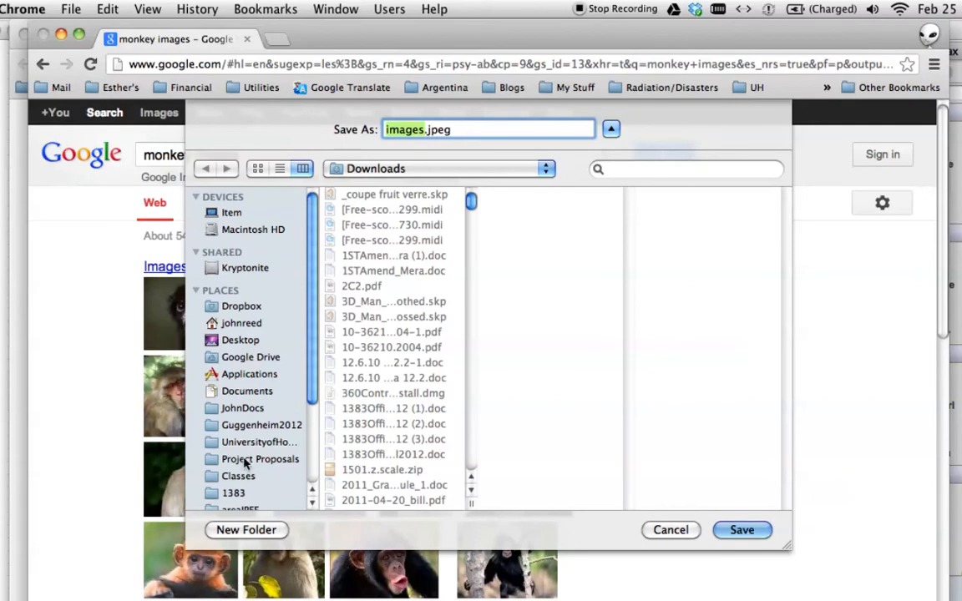
left_click(248, 391)
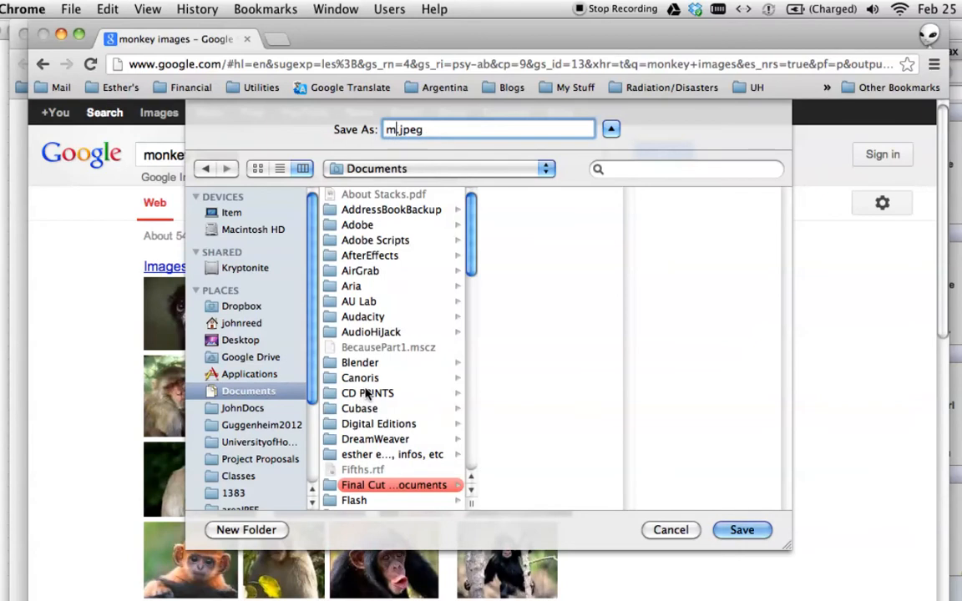
key("Backspace")
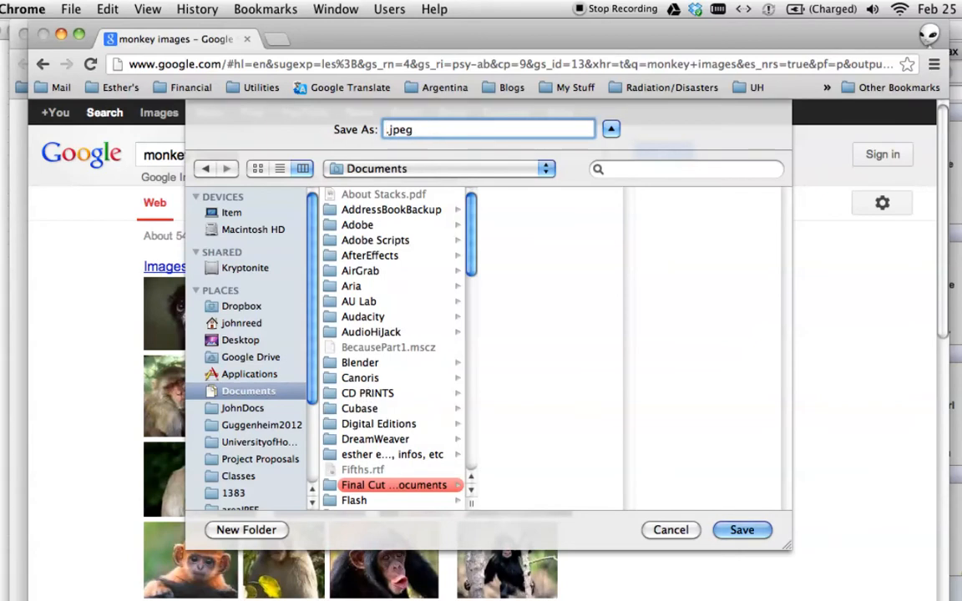
type("MonkeyMarx")
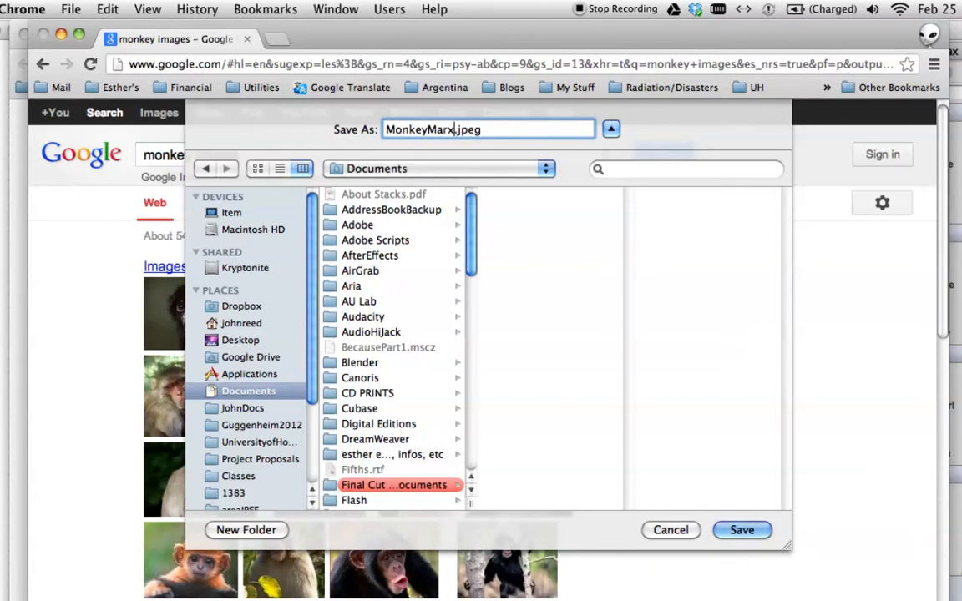
mouse_move(442, 248)
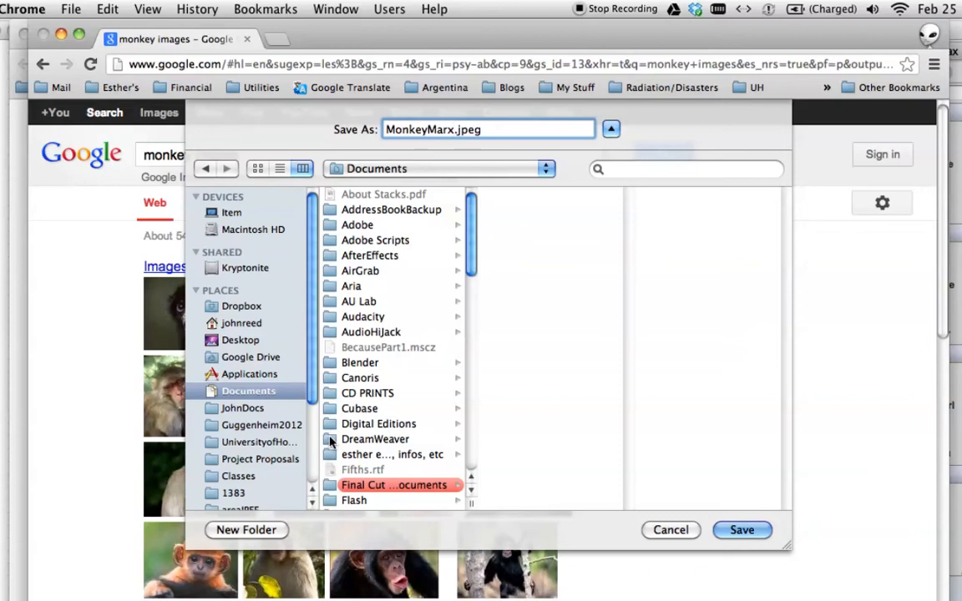
left_click(375, 425)
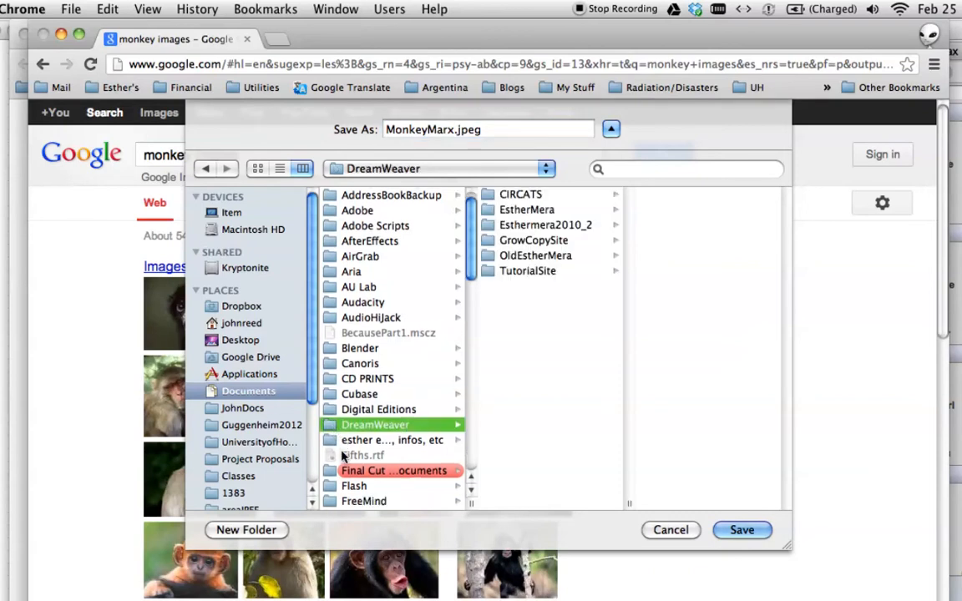
scroll("down", 3)
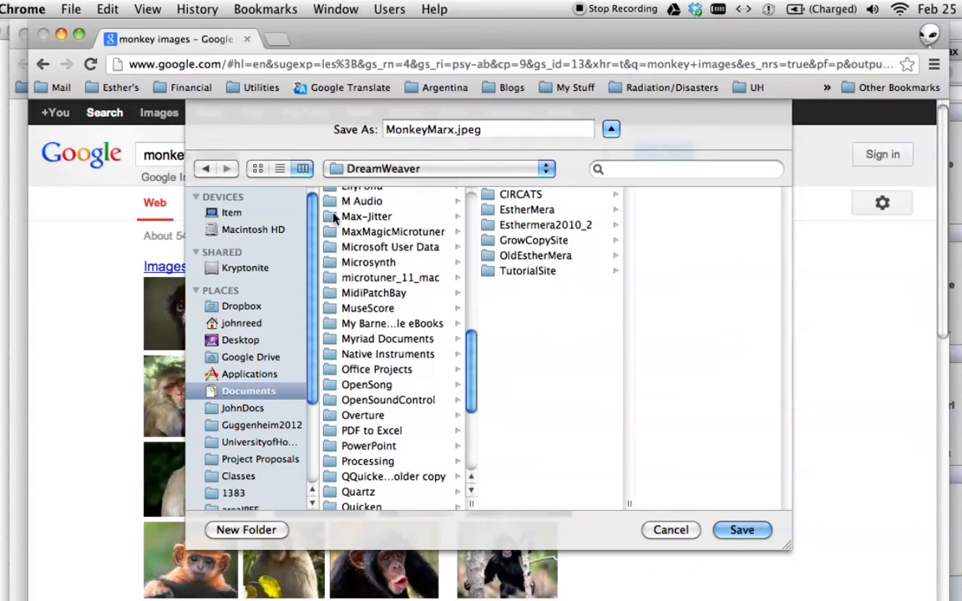
left_click(365, 216)
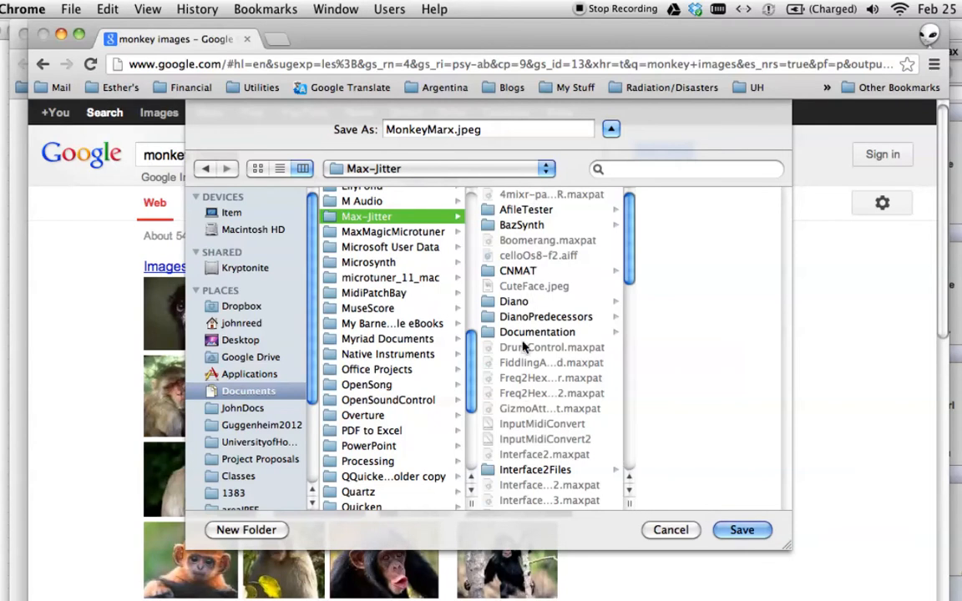
scroll("down", 3)
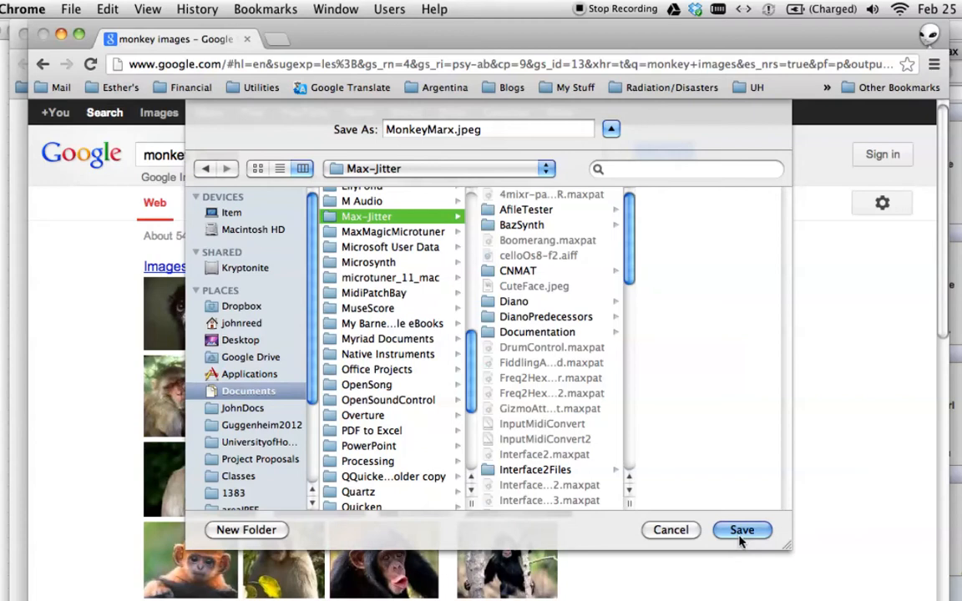
left_click(742, 529)
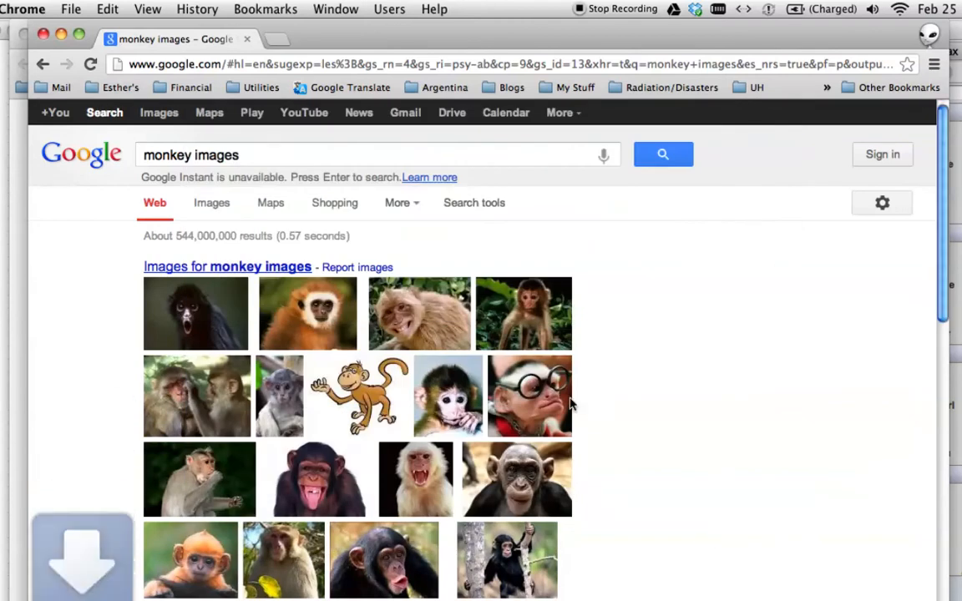
mouse_move(253, 345)
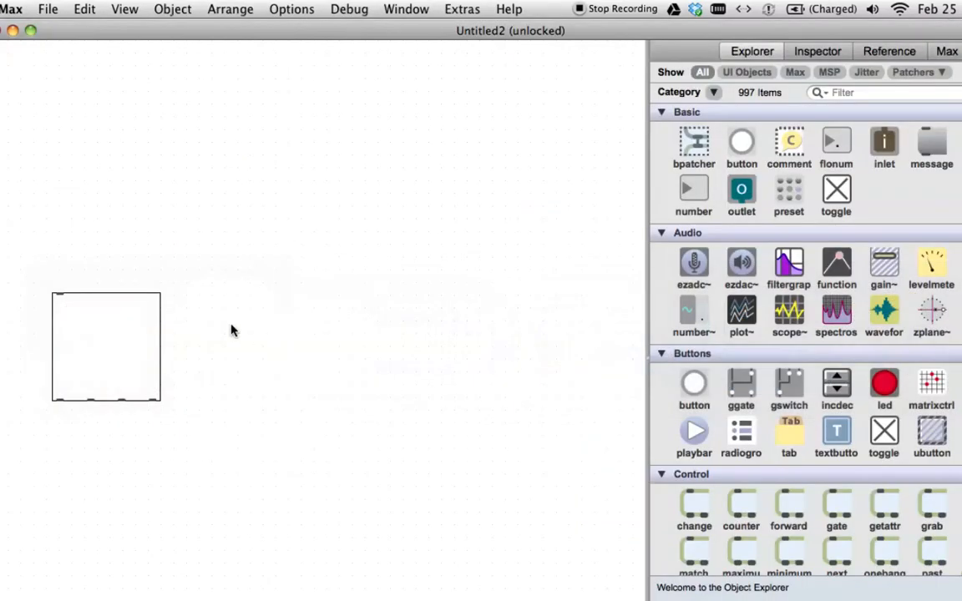
mouse_move(250, 309)
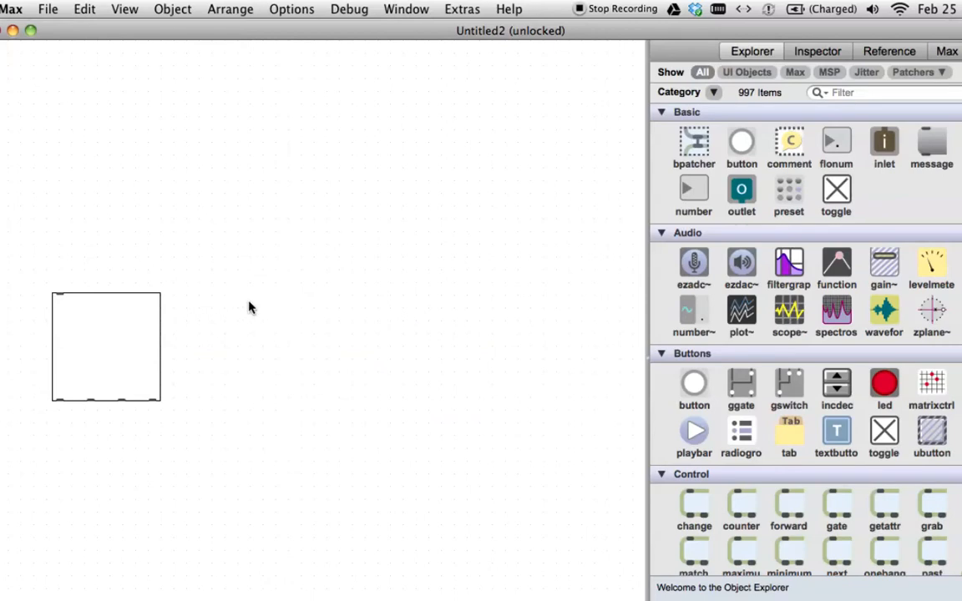
mouse_move(257, 234)
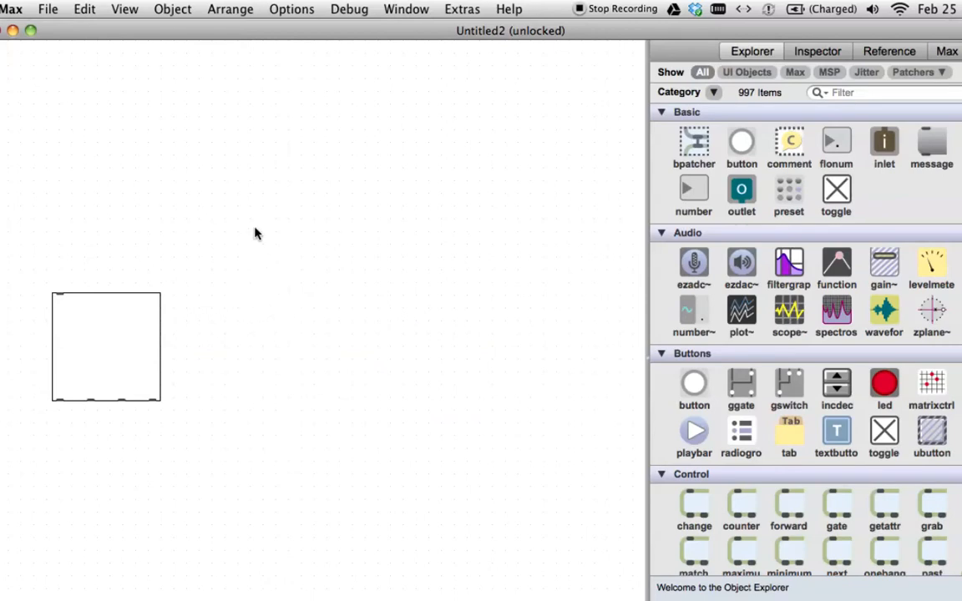
mouse_move(277, 248)
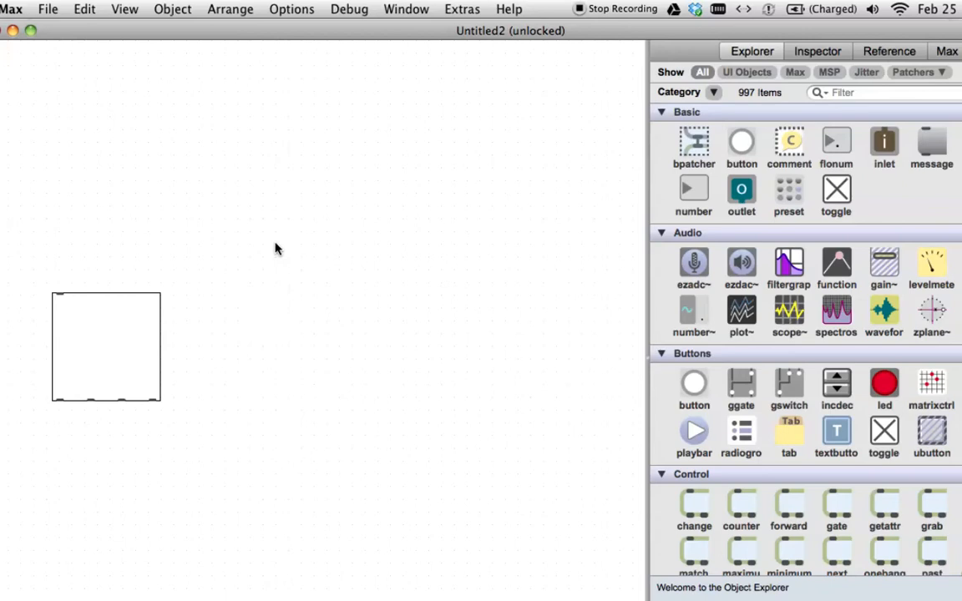
mouse_move(233, 376)
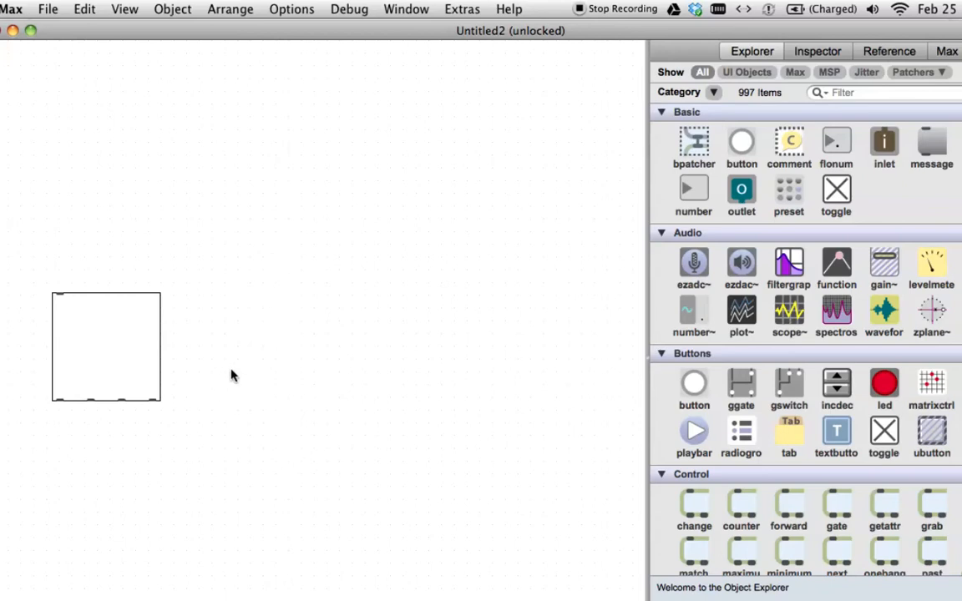
mouse_move(190, 266)
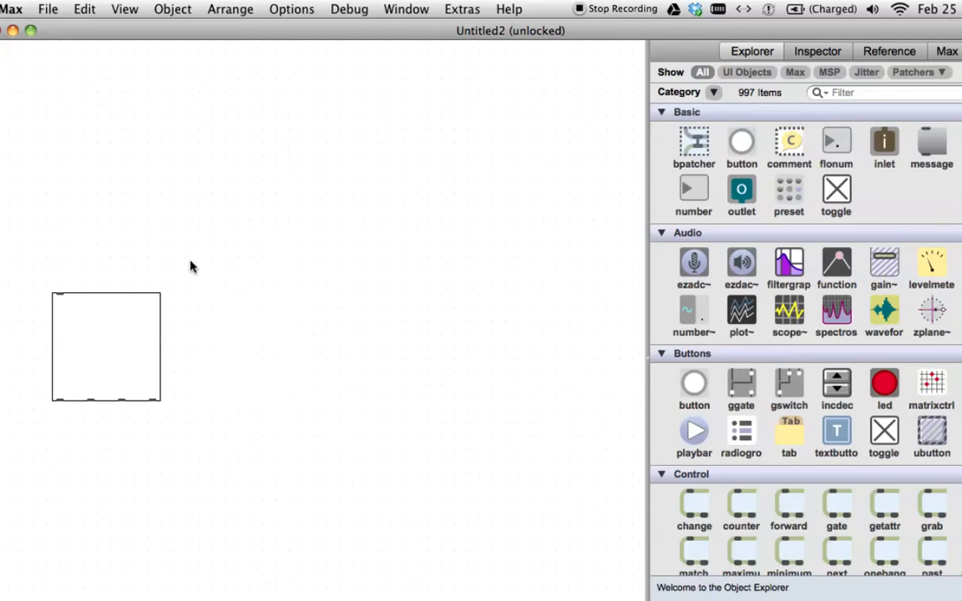
mouse_move(223, 269)
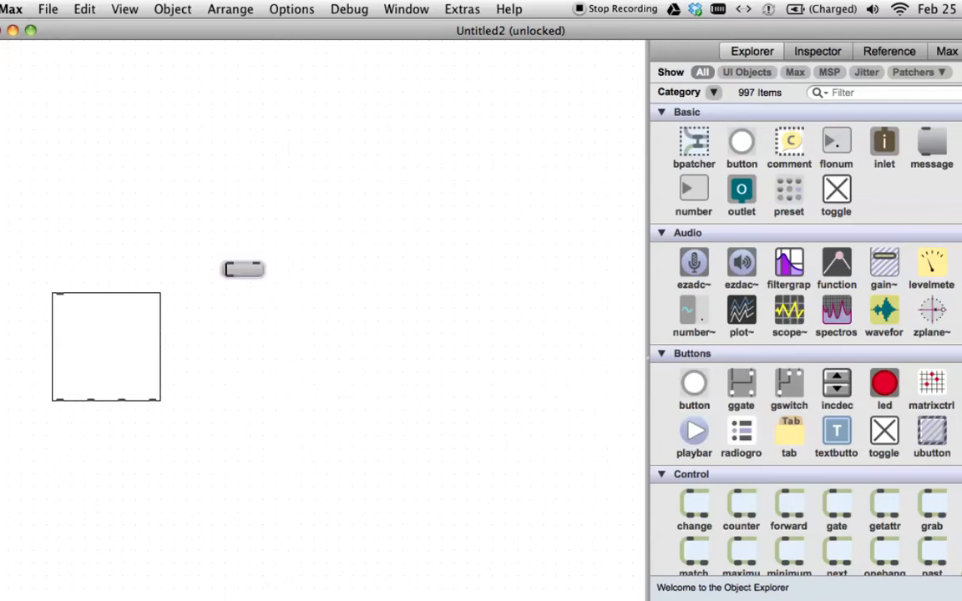
- Enter 'readpict ImageM' into the new message box
type("reset")
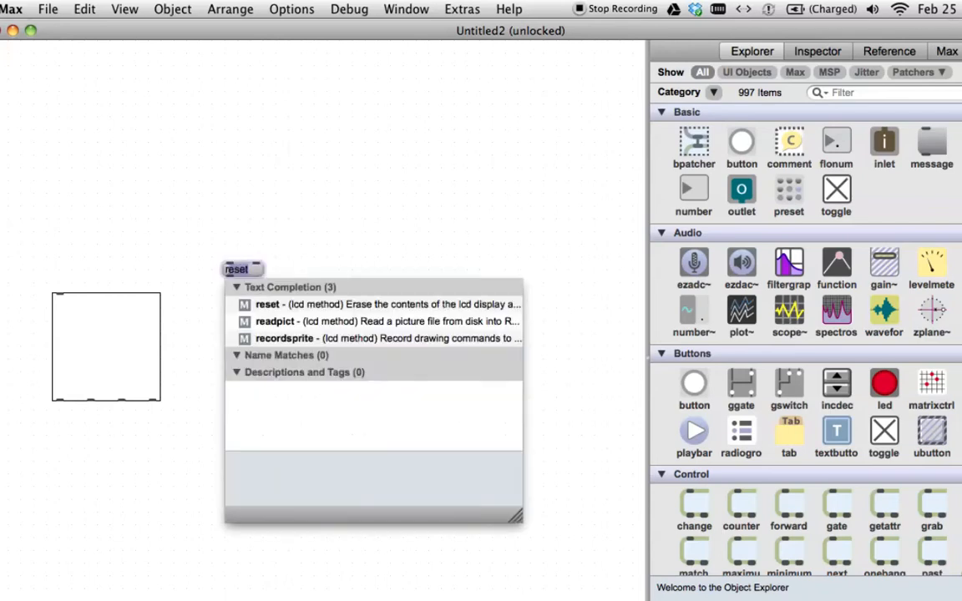
type("readpict")
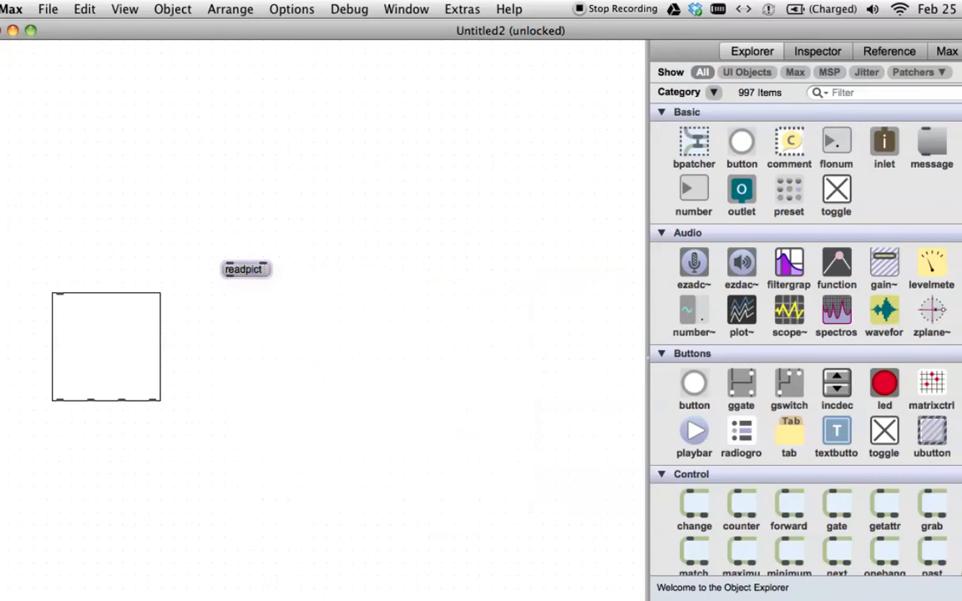
type("t")
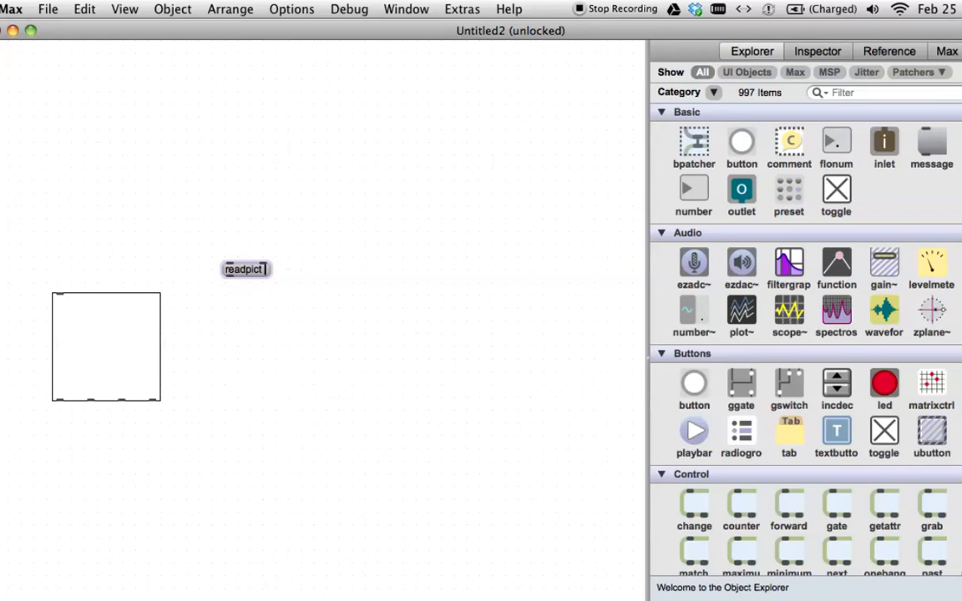
type("lm")
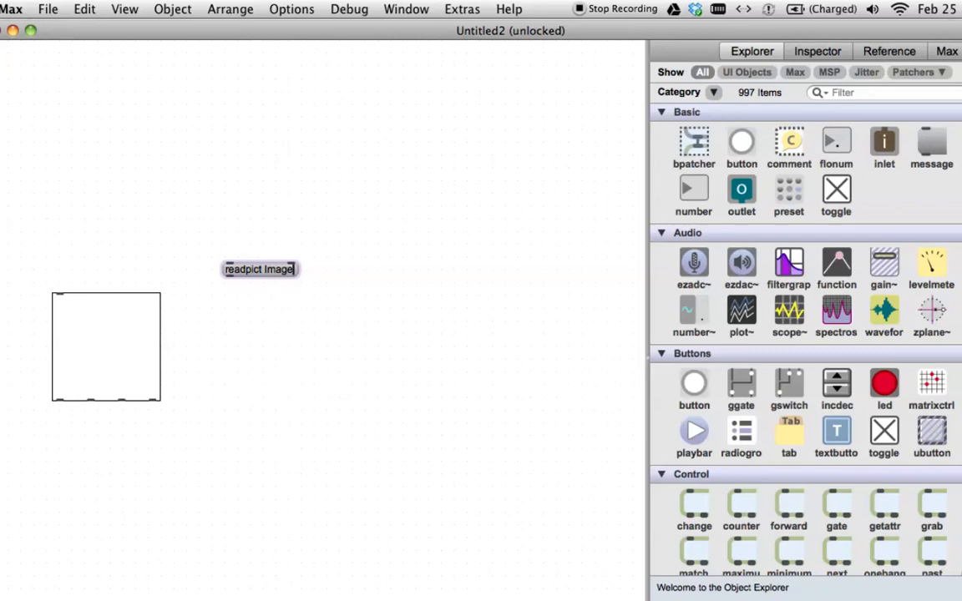
type("M")
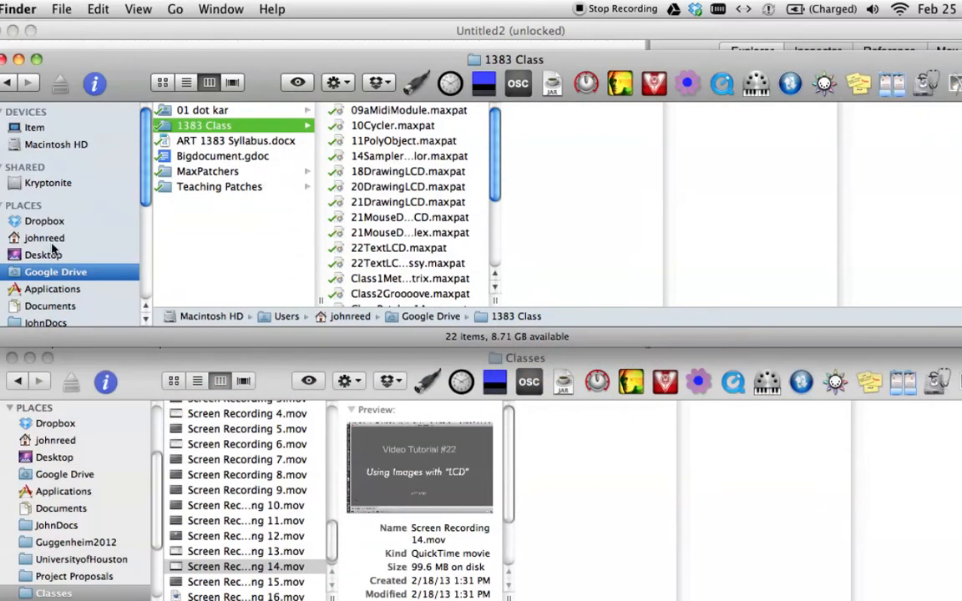
- Browse Finder to Documents > Max-Jitter and select MonkeyMarx.jpeg
left_click(51, 306)
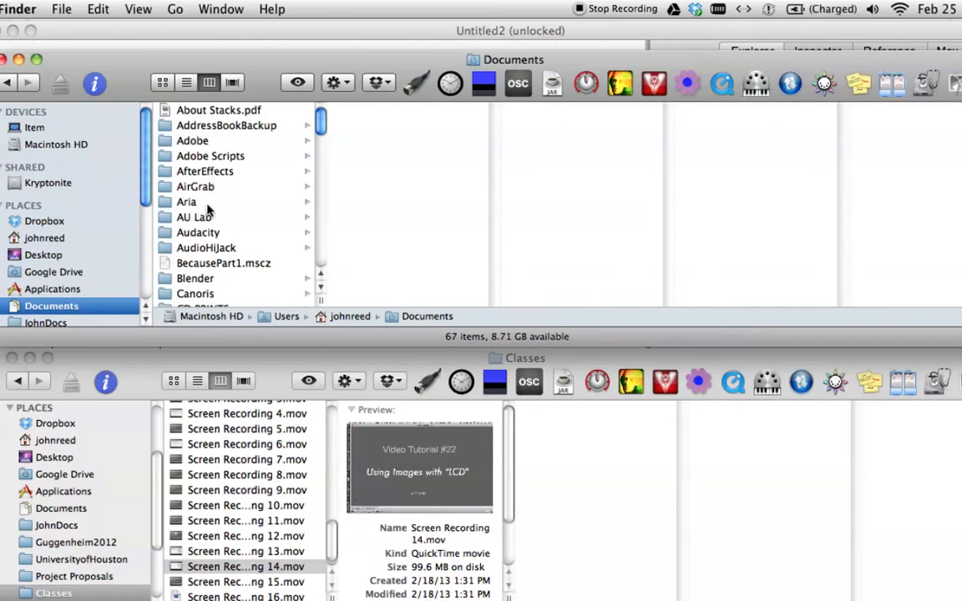
scroll("down", 3)
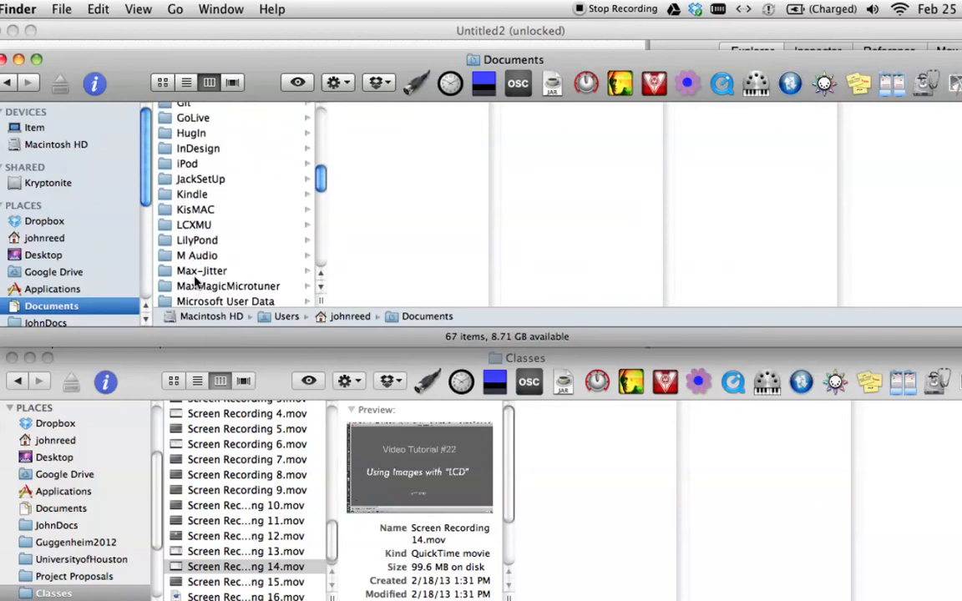
scroll("down", 3)
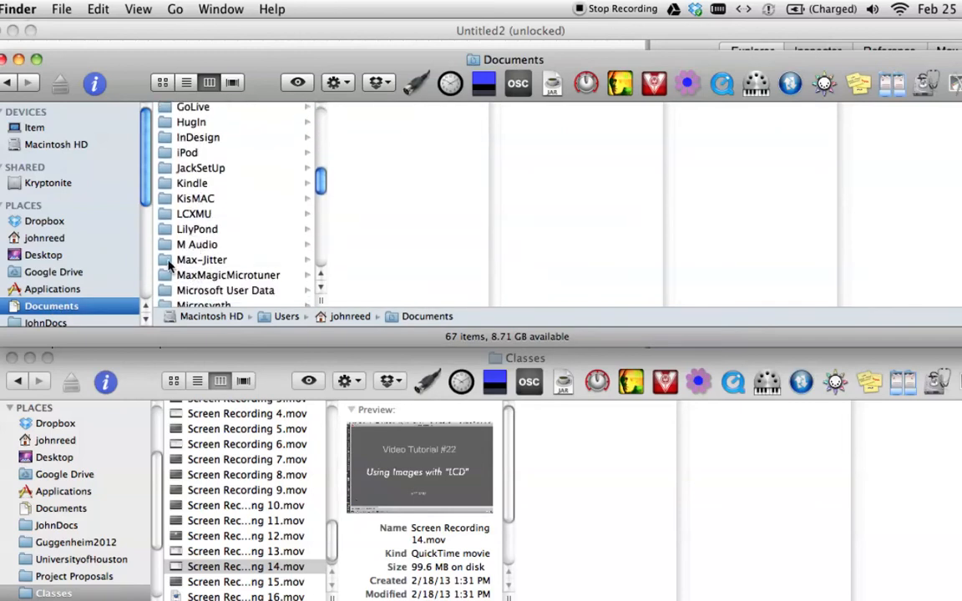
left_click(201, 260)
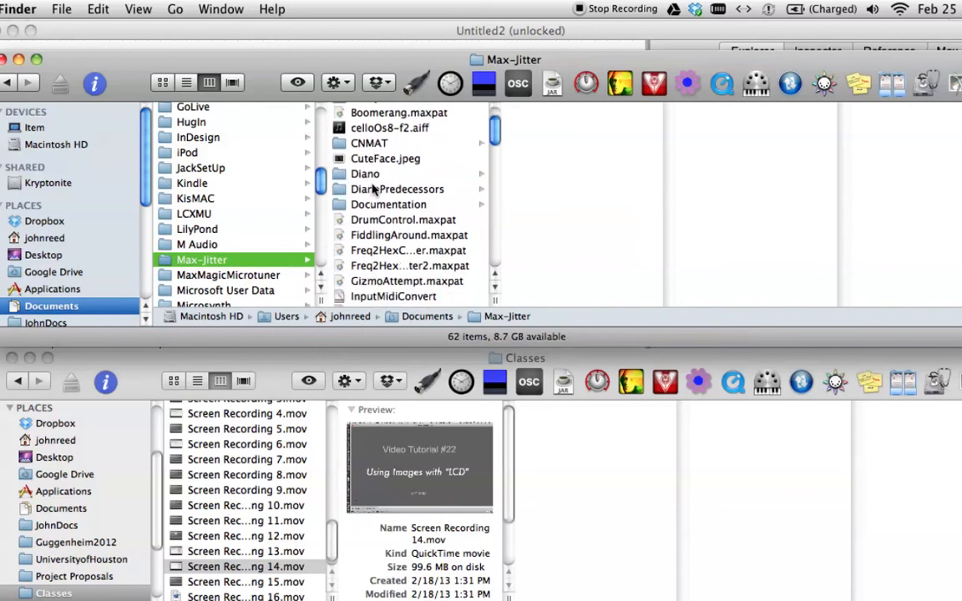
scroll("down", 3)
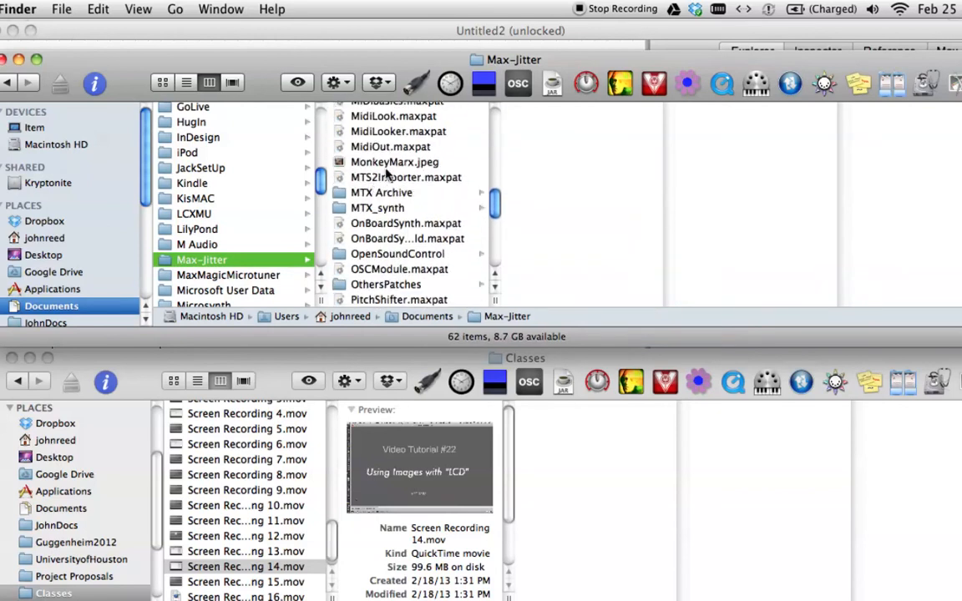
left_click(393, 162)
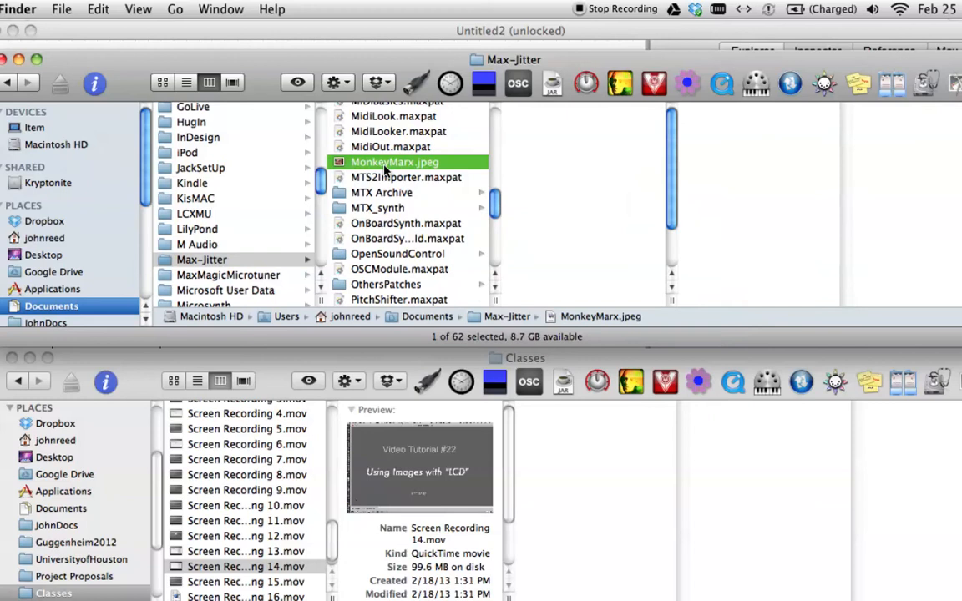
left_click(394, 162)
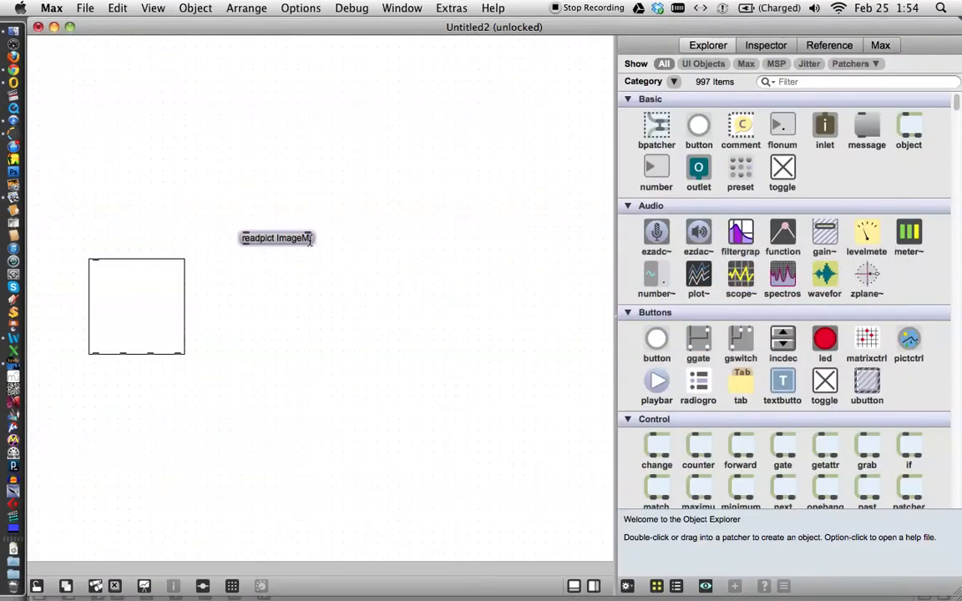
mouse_move(317, 266)
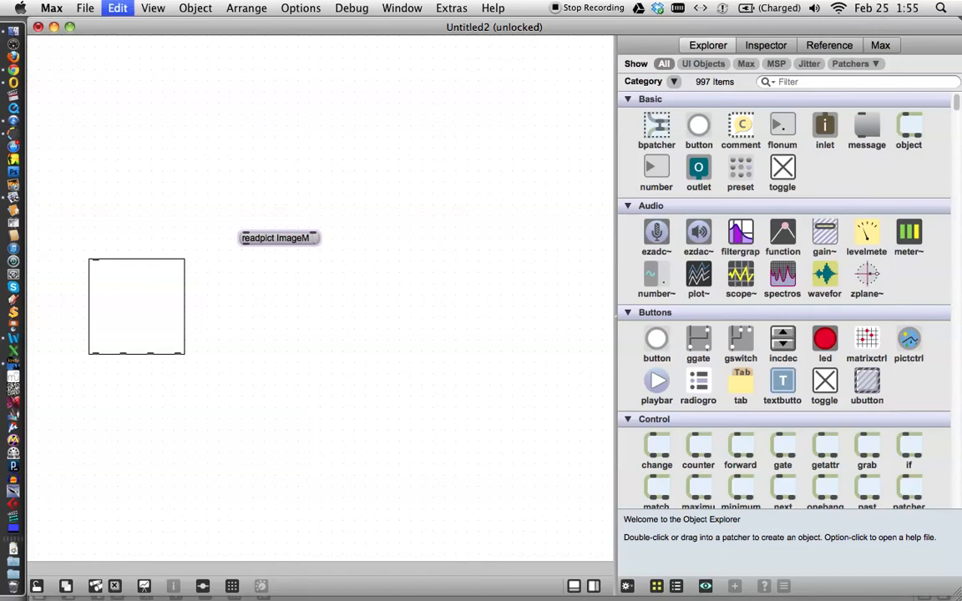
- Append MonkeyMarx.jpeg to the readpict message and cord it to the lcd's left inlet
type("MonkeyMarx.jpeg")
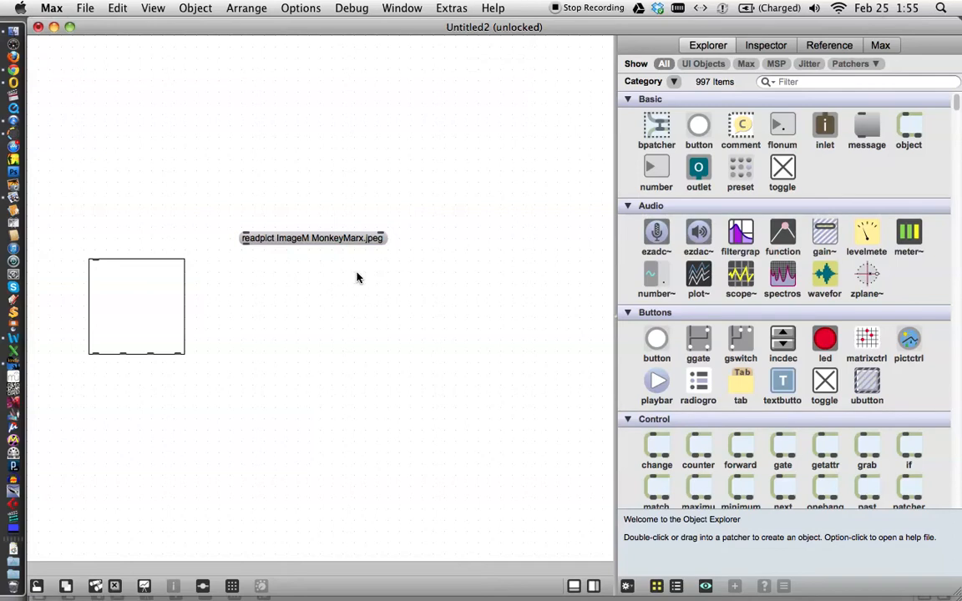
mouse_move(317, 251)
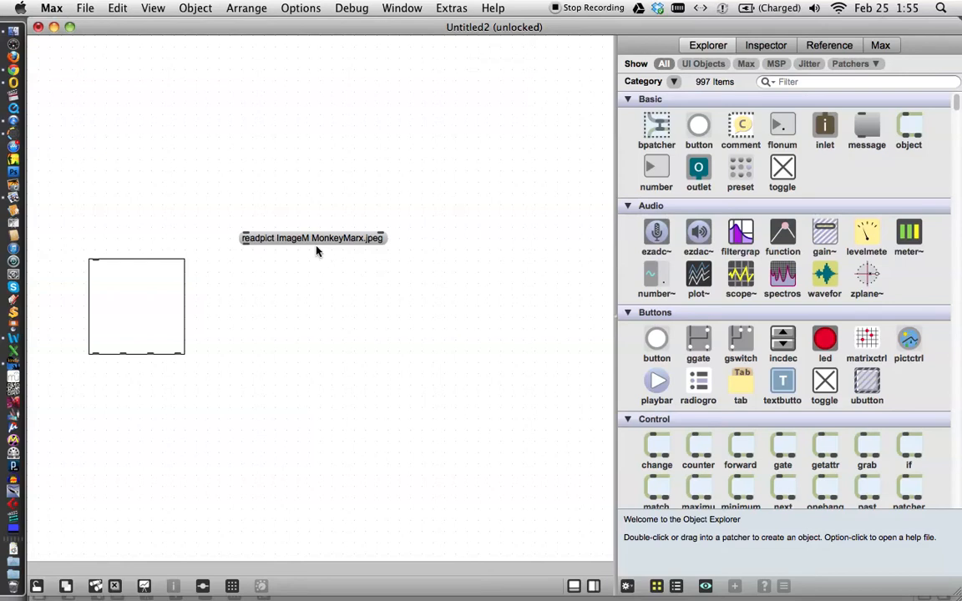
mouse_move(247, 251)
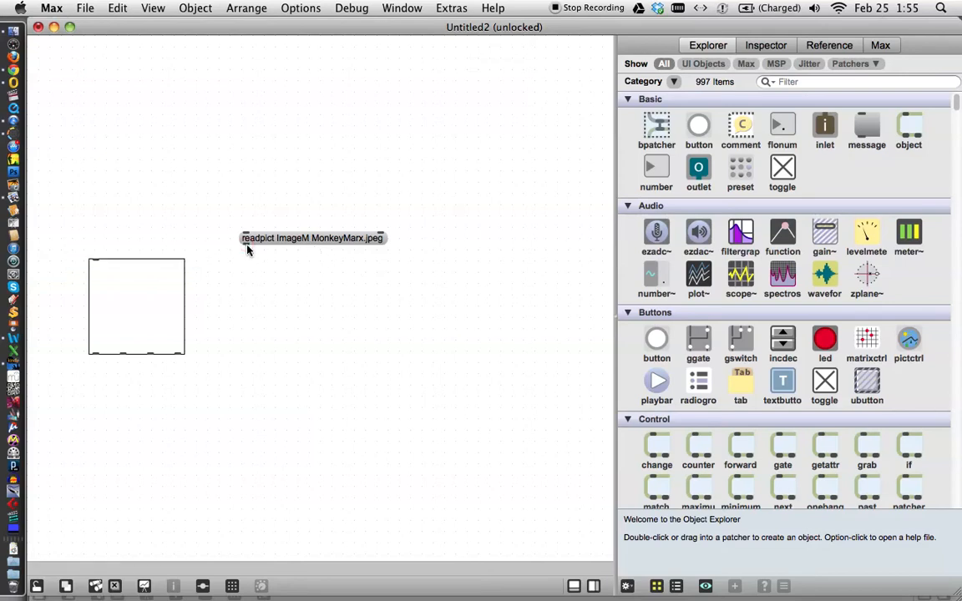
left_click_drag(248, 250, 141, 257)
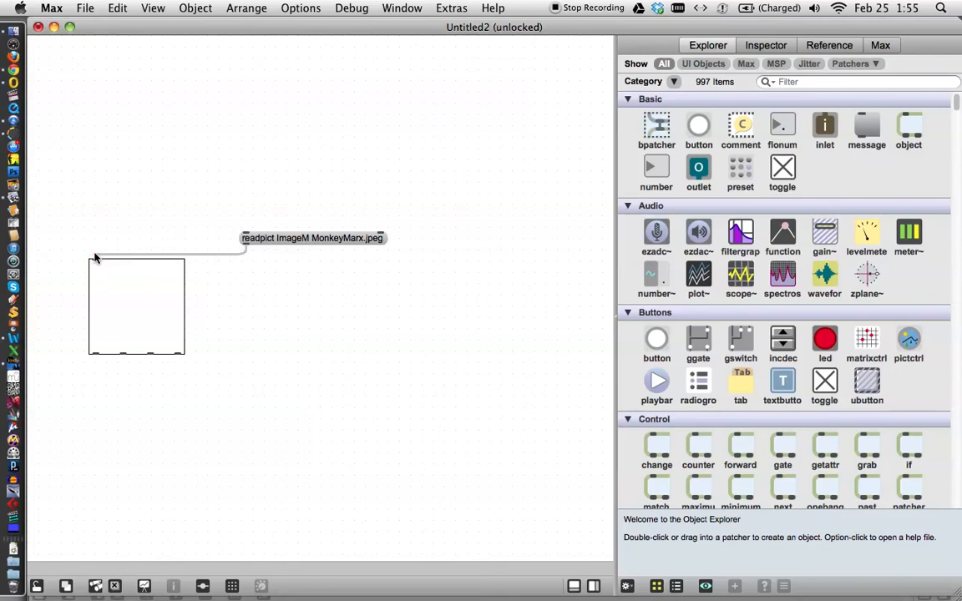
mouse_move(94, 256)
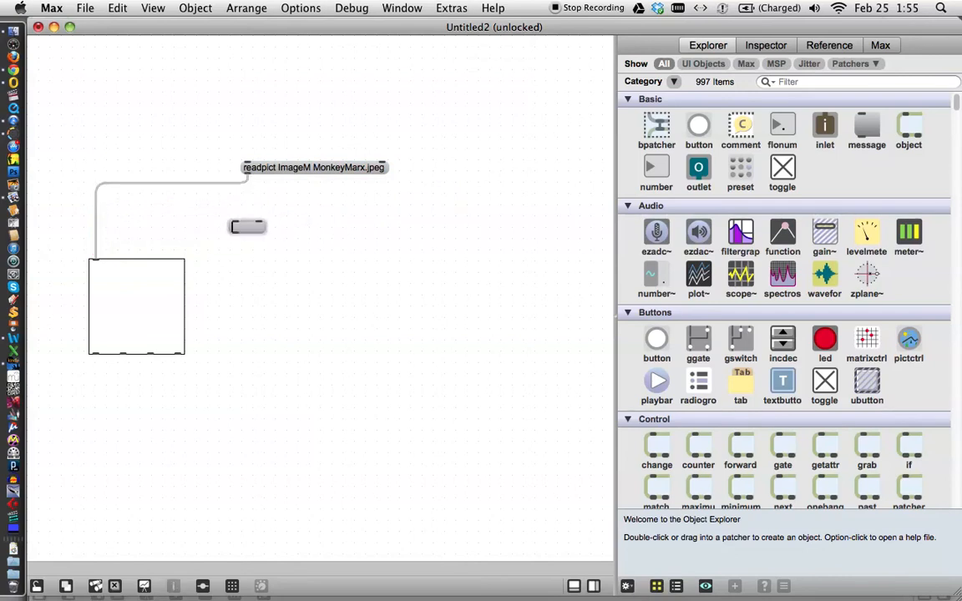
- Type a new message 'drawpict ImageM 10 10', accepting the drawpict completion
type("drawsprite")
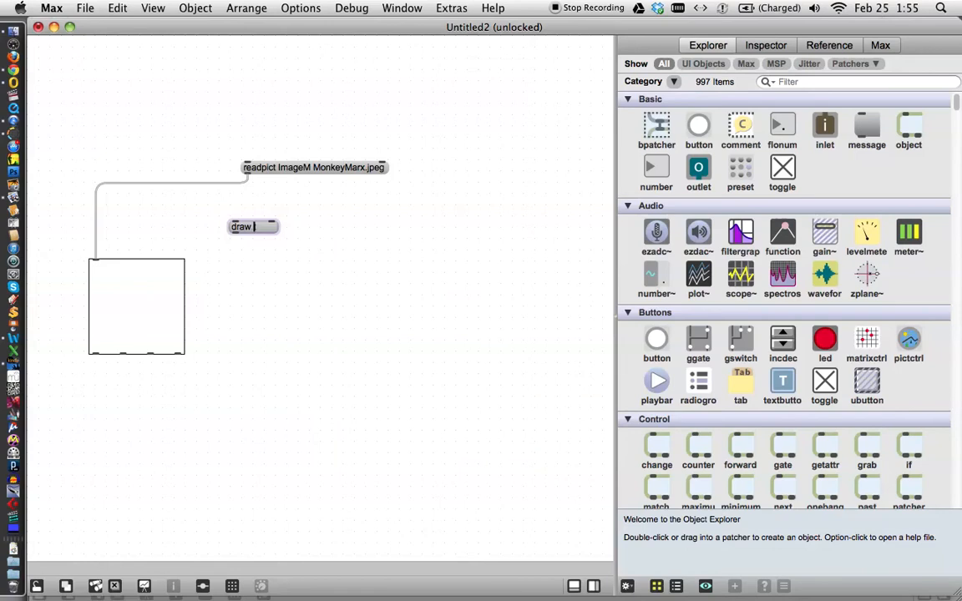
type("pict")
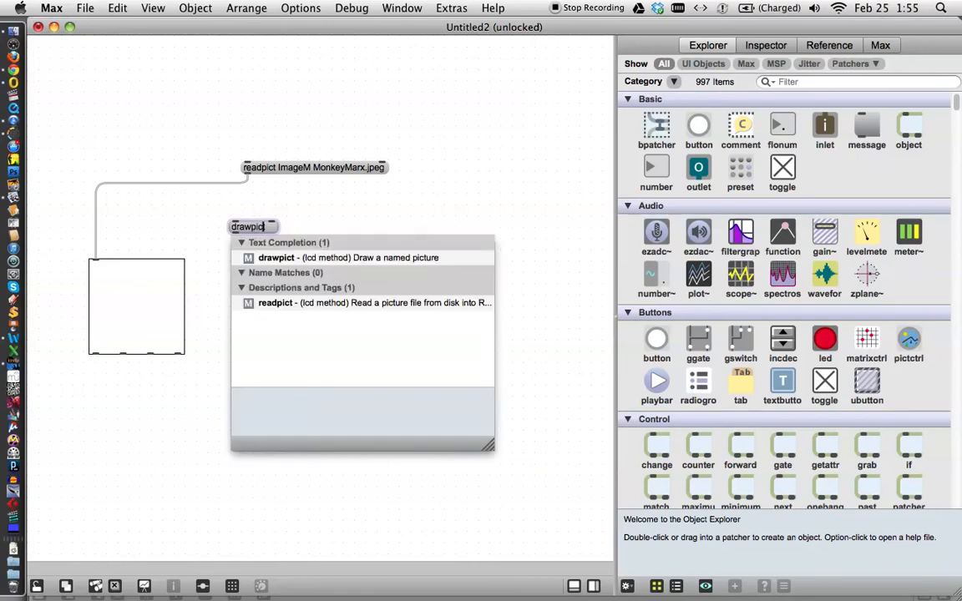
left_click(253, 226)
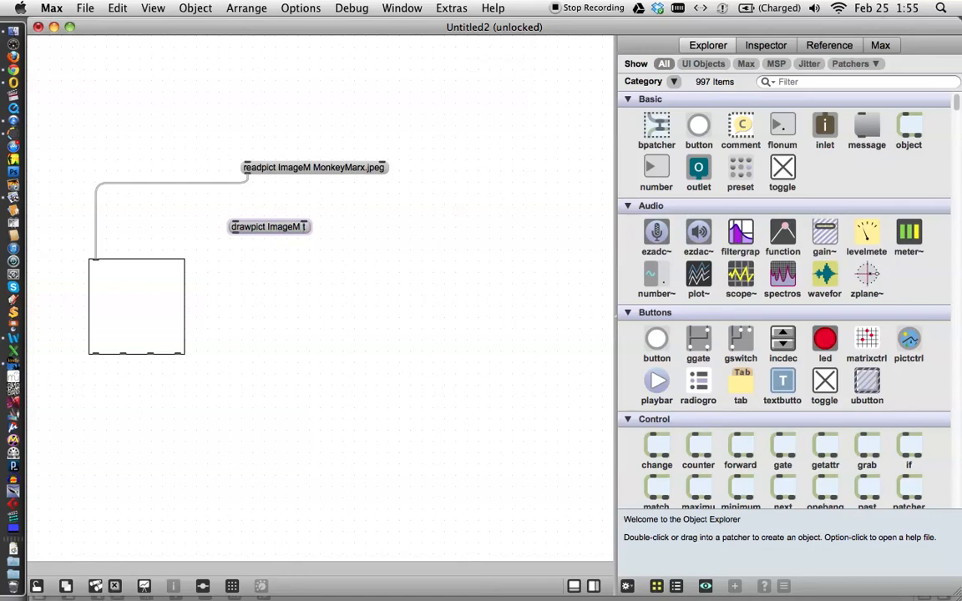
type("10 10")
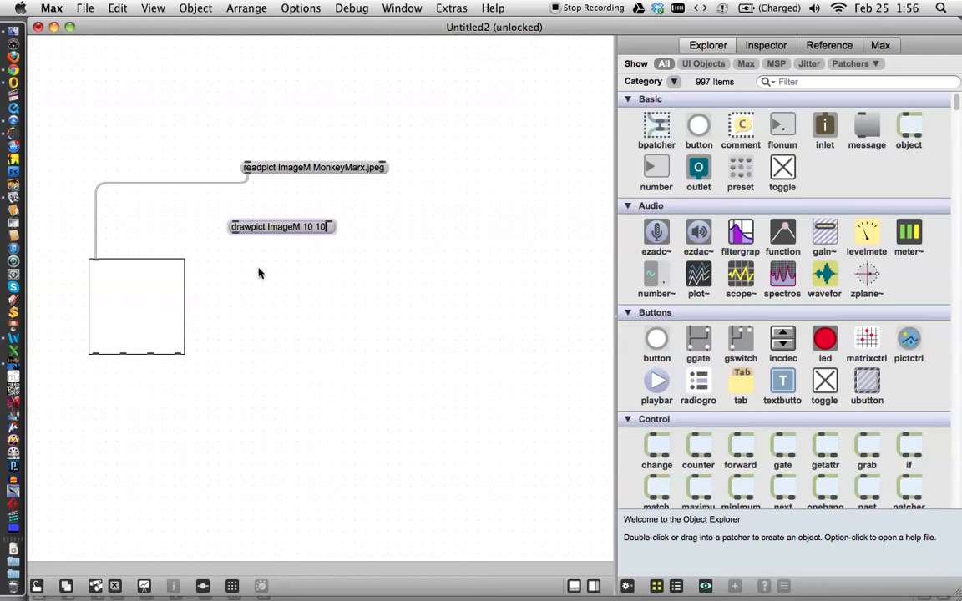
mouse_move(94, 273)
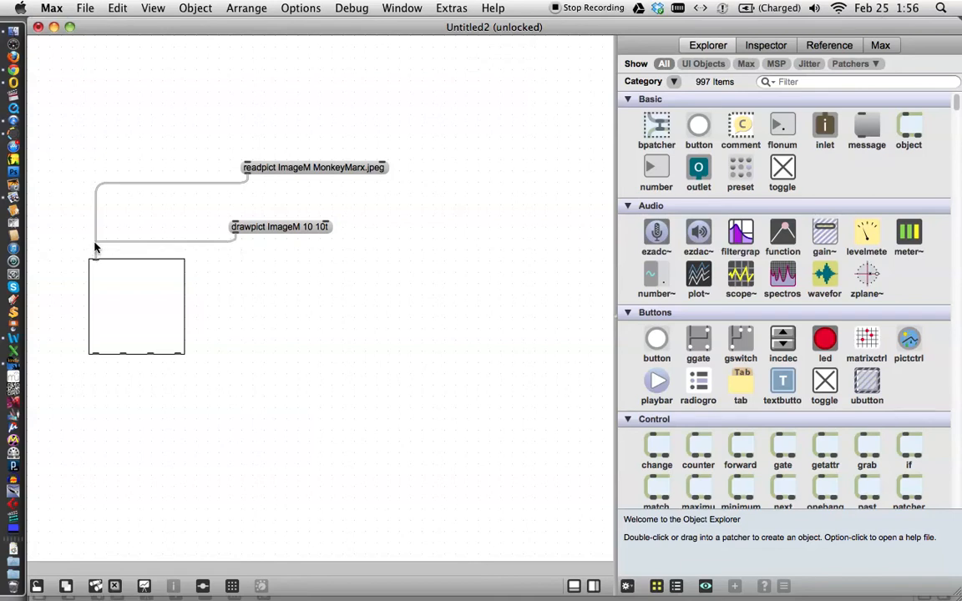
- Wire the drawpict message to the lcd and resize the lcd into a large square
left_click_drag(234, 239, 95, 254)
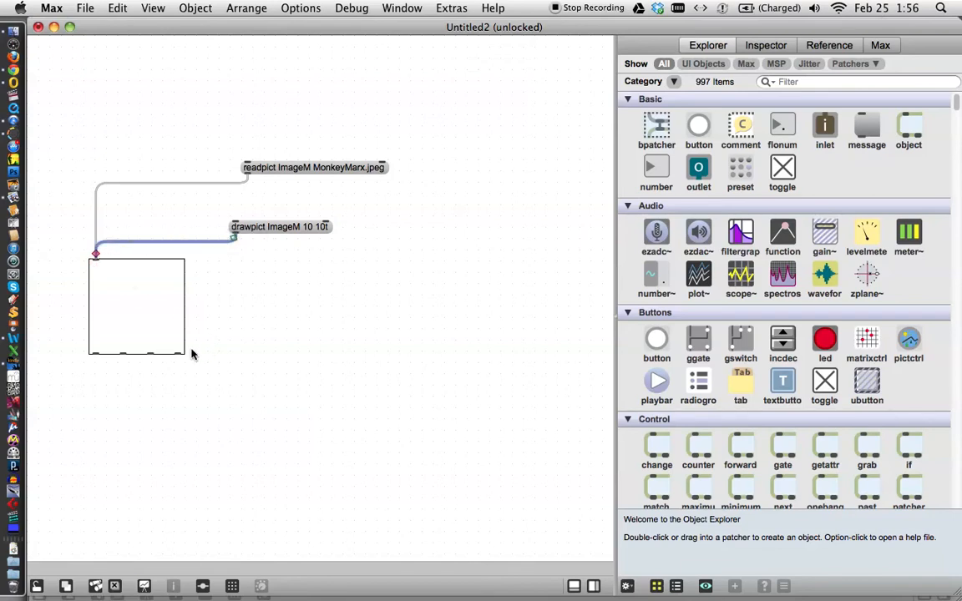
left_click_drag(187, 357, 340, 474)
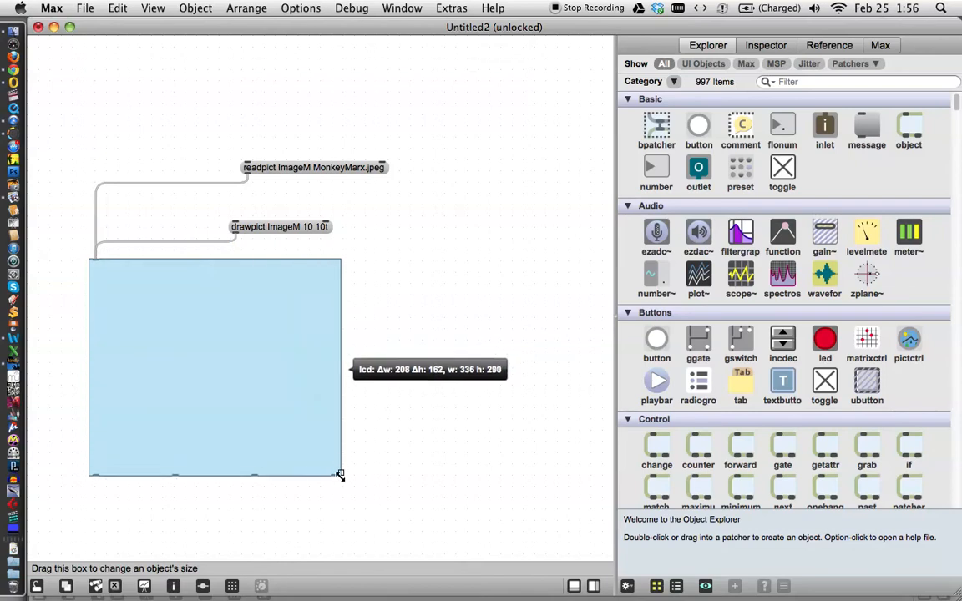
left_click_drag(340, 474, 365, 531)
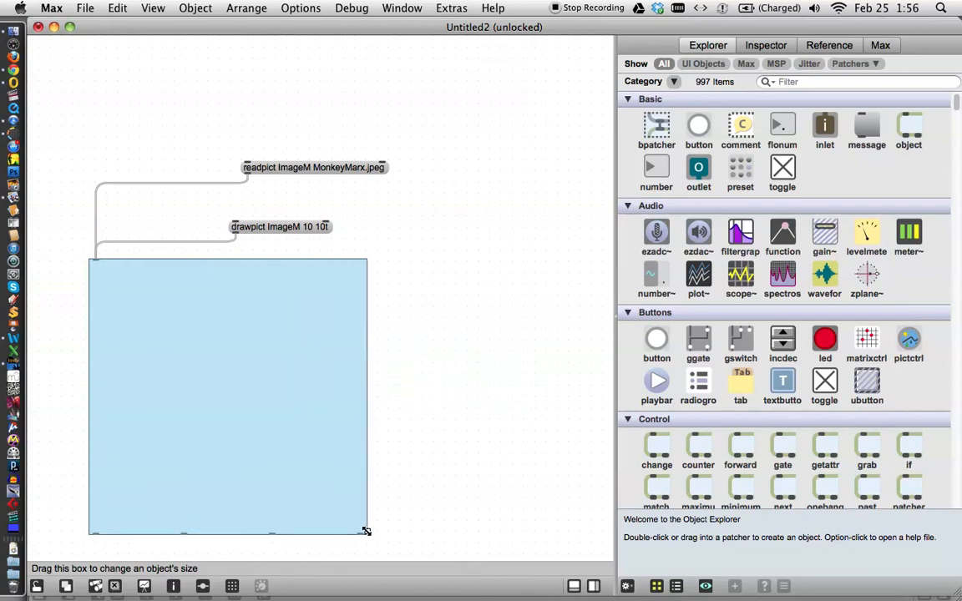
left_click(455, 424)
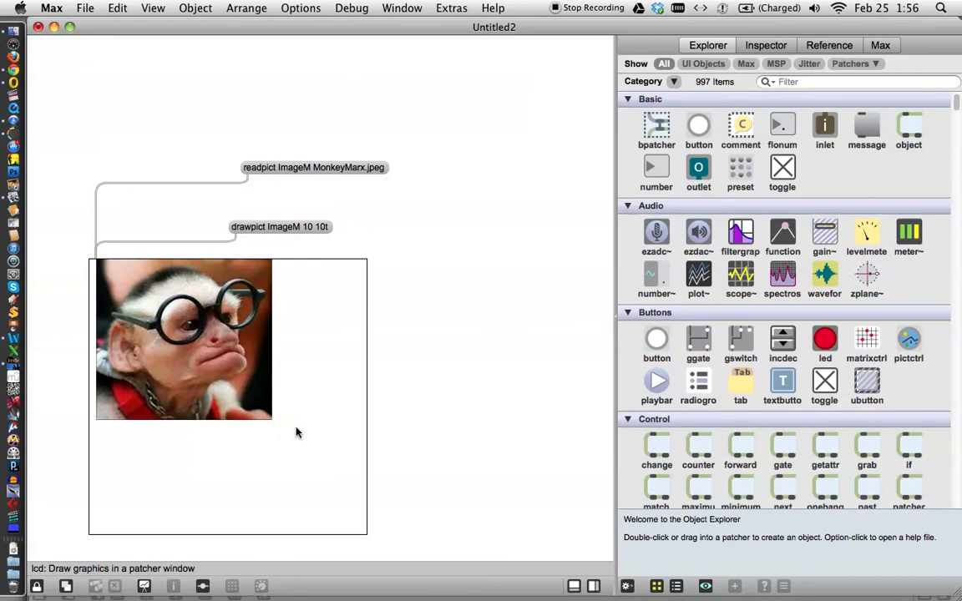
mouse_move(276, 374)
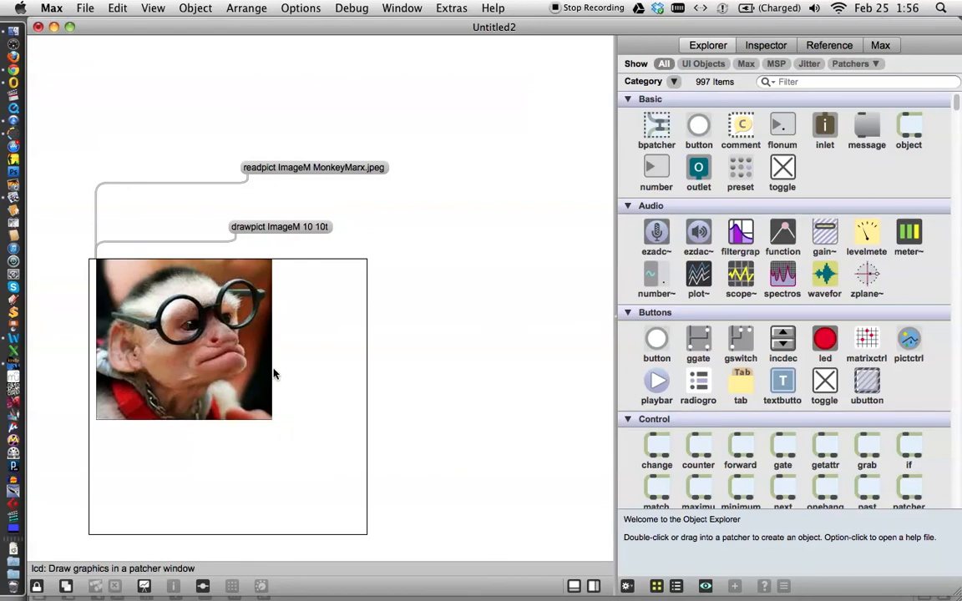
mouse_move(245, 351)
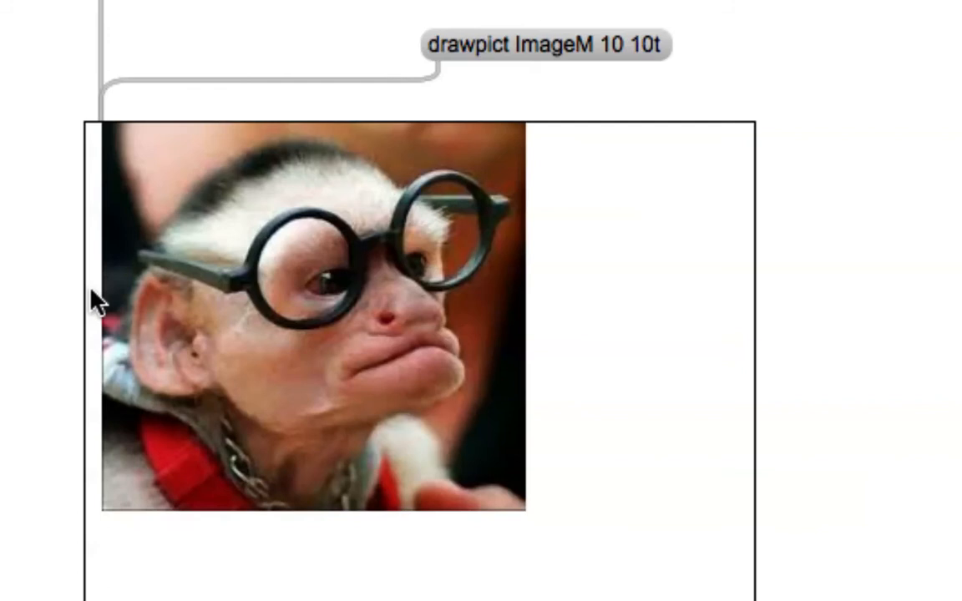
mouse_move(445, 183)
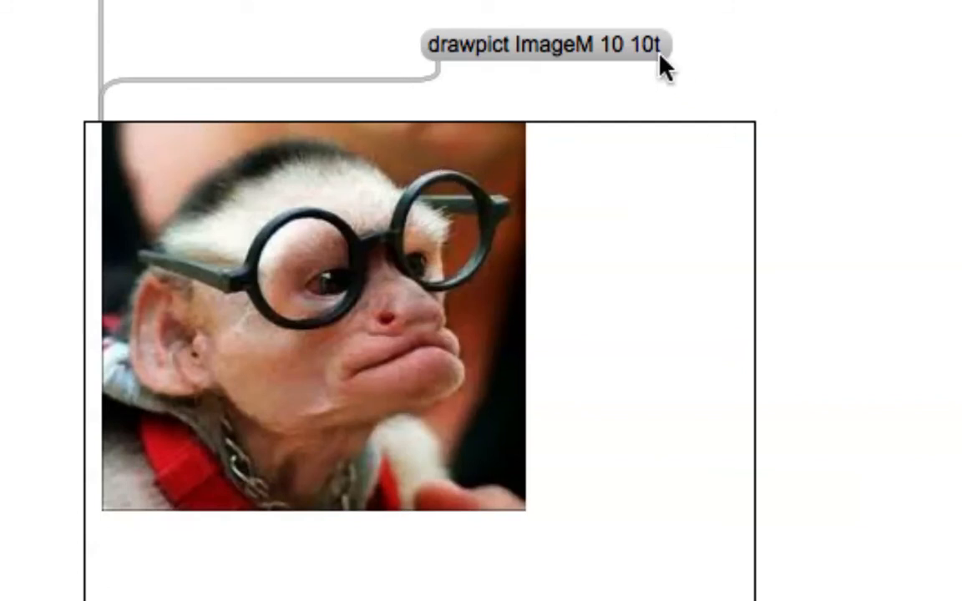
- Remove the stray 't' so the message reads 'drawpict ImageM 10 10'
left_click(542, 45)
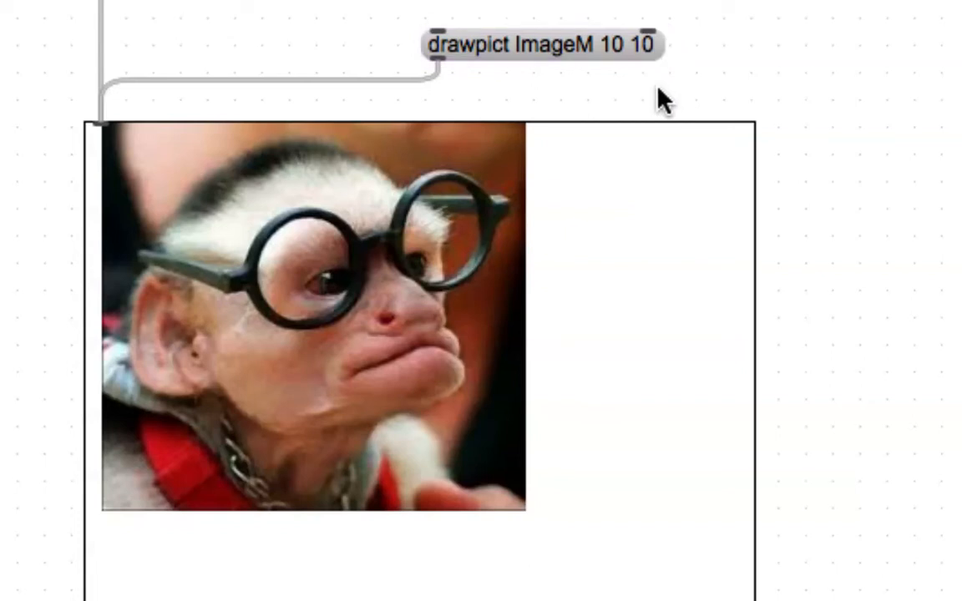
mouse_move(564, 63)
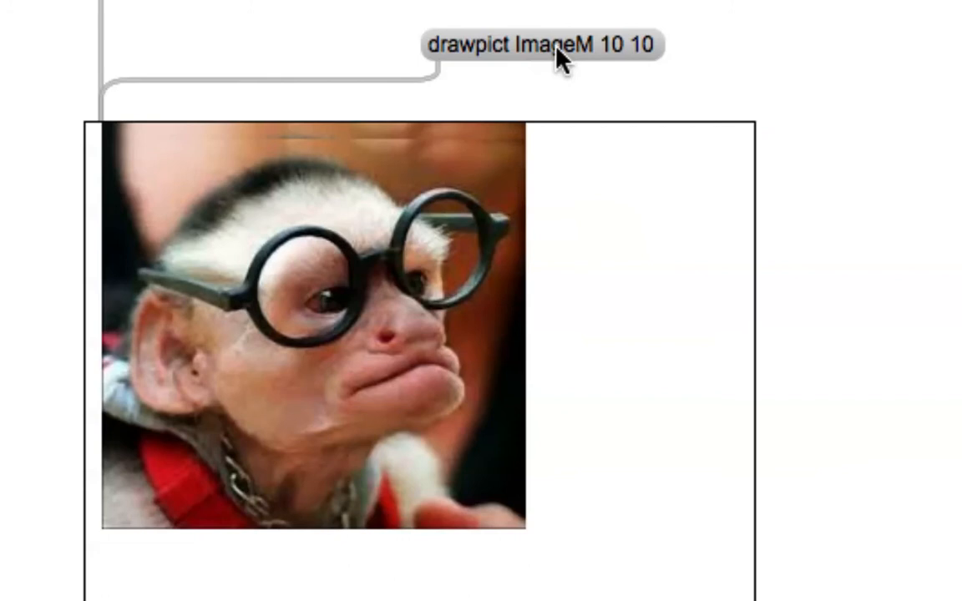
mouse_move(493, 219)
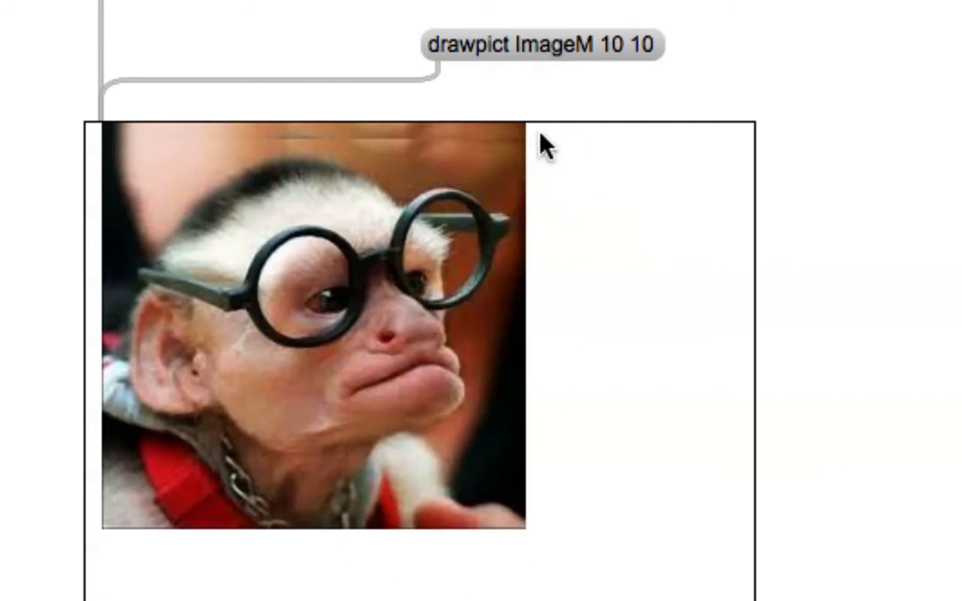
mouse_move(529, 134)
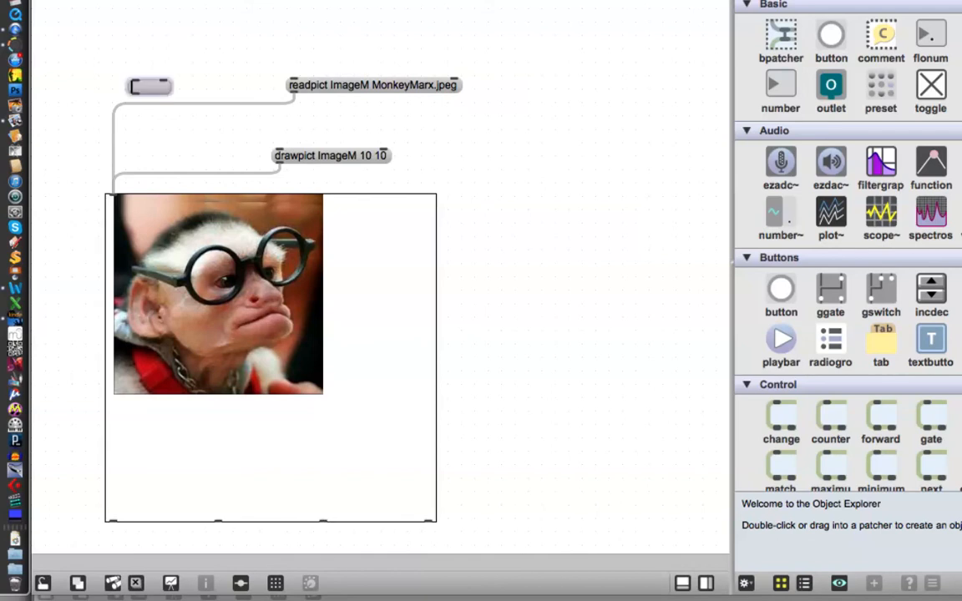
- Create a 'clear' message, wipe the lcd with it, then redraw the monkey via drawpict
type("clear")
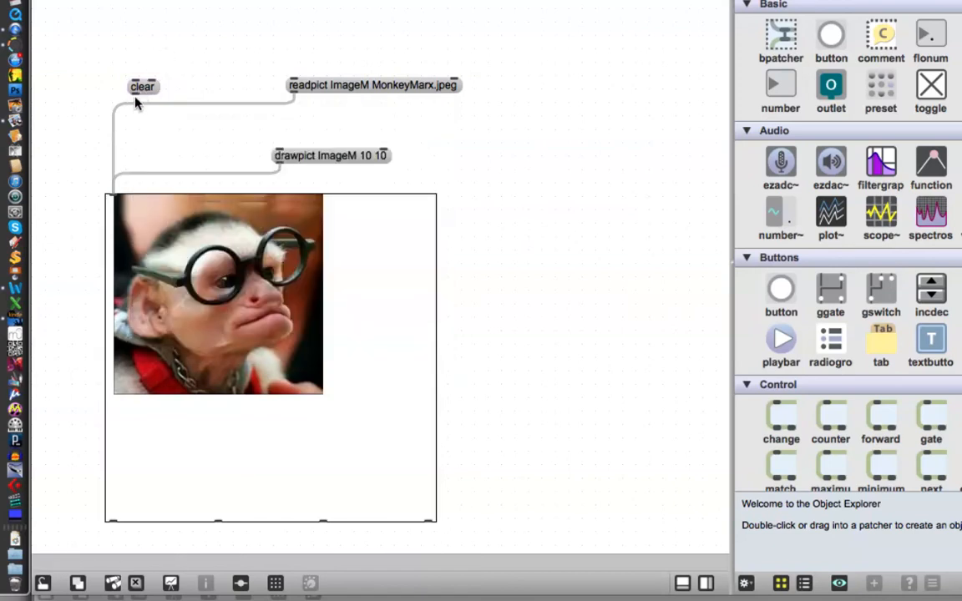
mouse_move(138, 132)
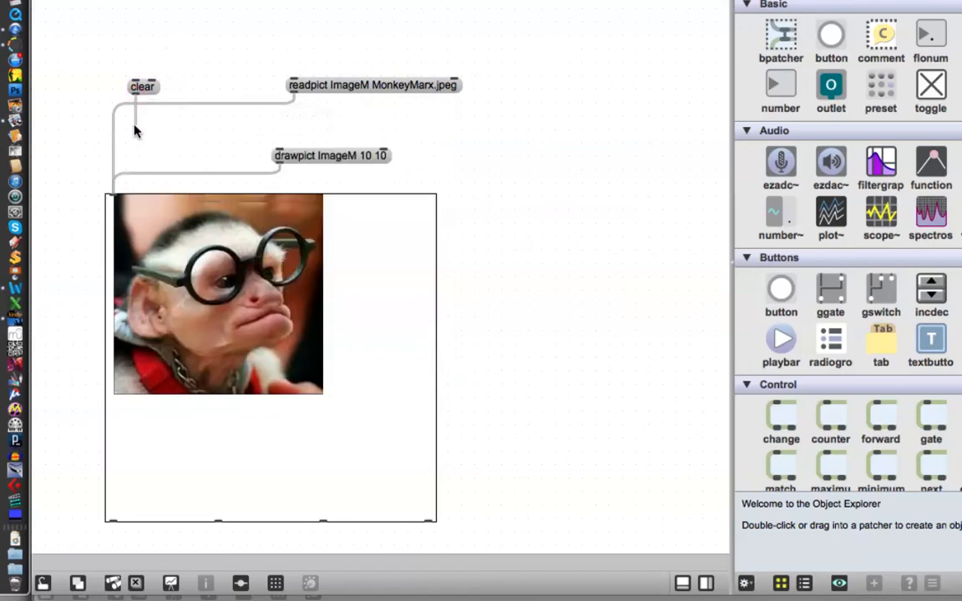
mouse_move(115, 185)
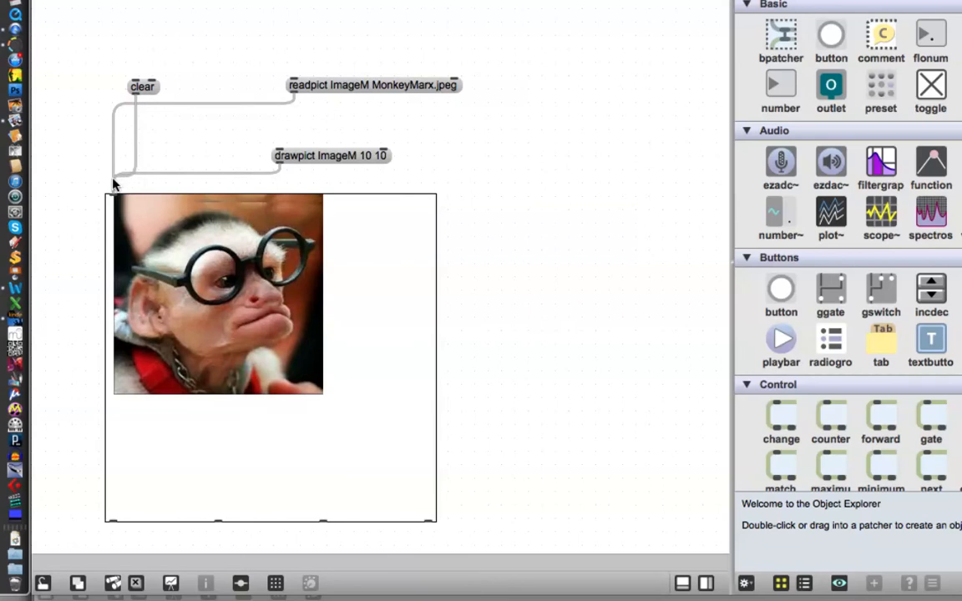
mouse_move(178, 151)
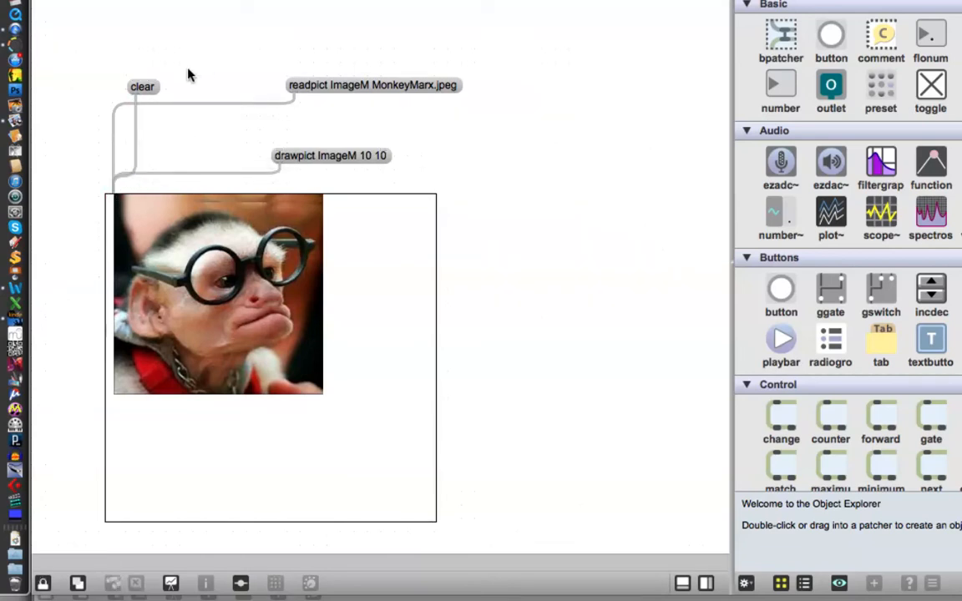
left_click(141, 86)
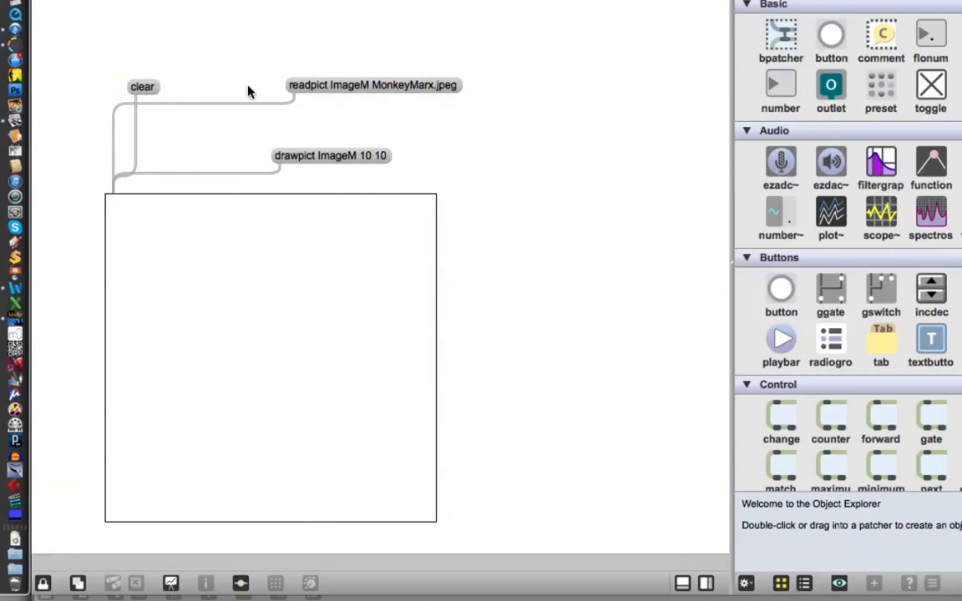
mouse_move(329, 155)
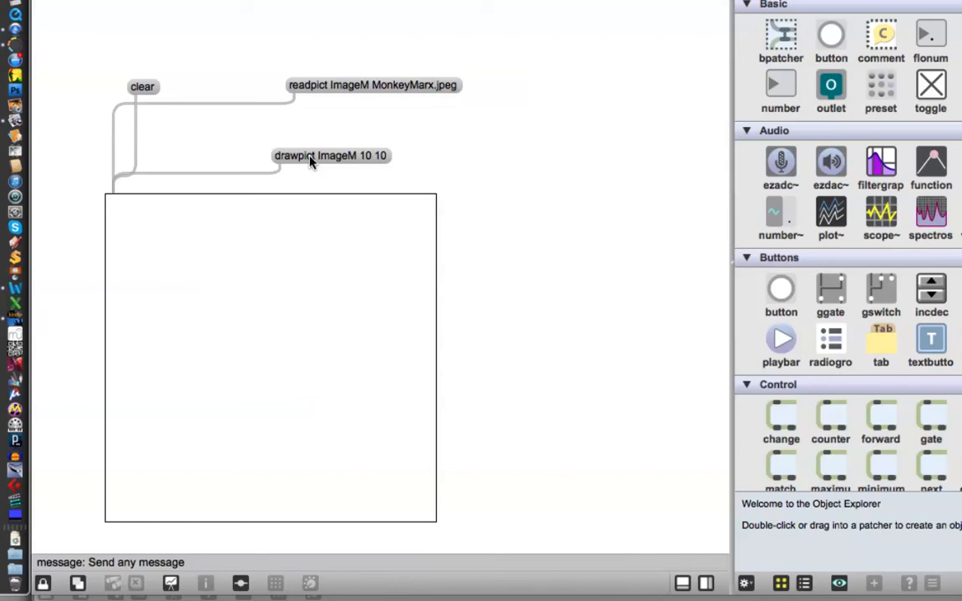
left_click(330, 155)
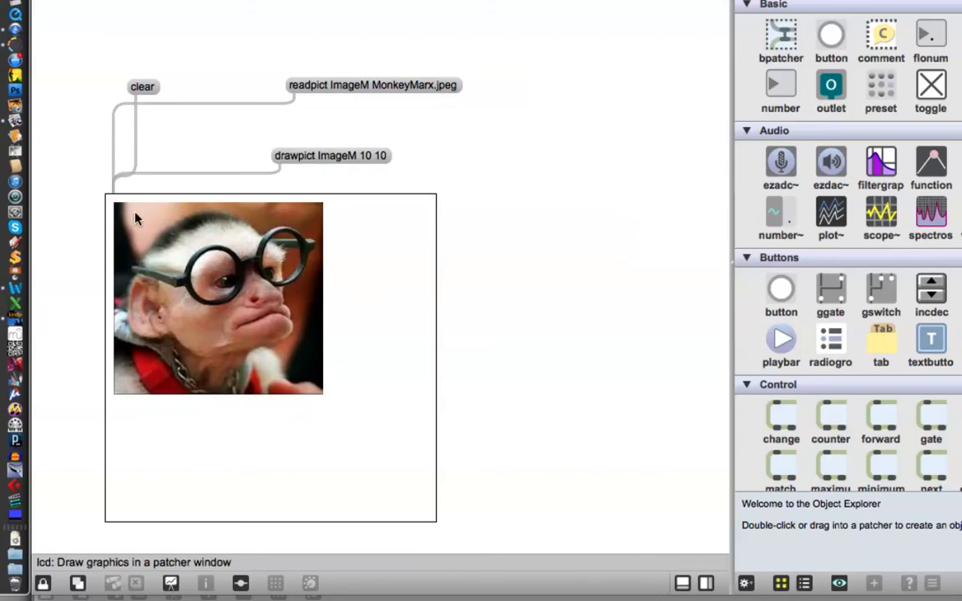
mouse_move(299, 435)
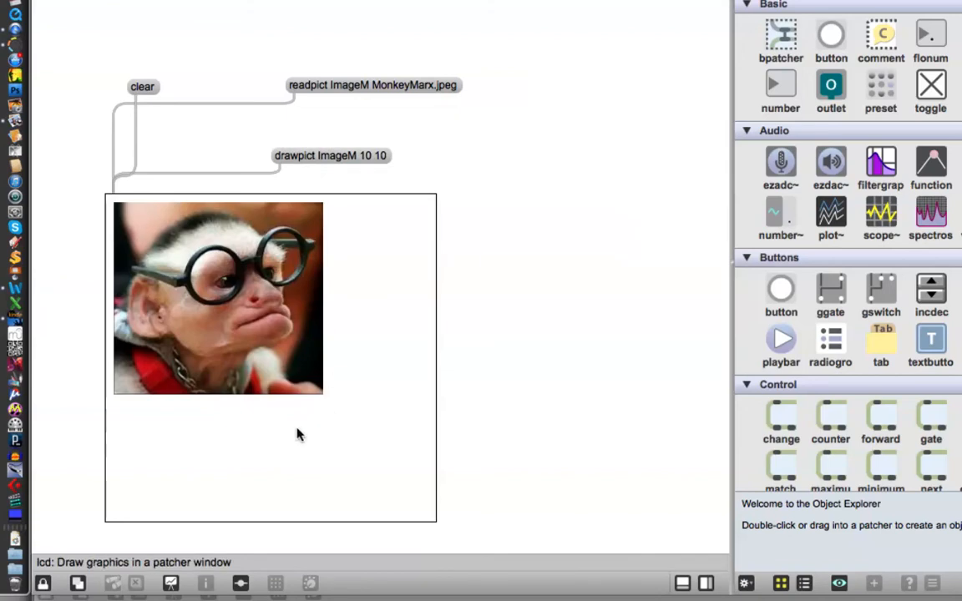
mouse_move(387, 350)
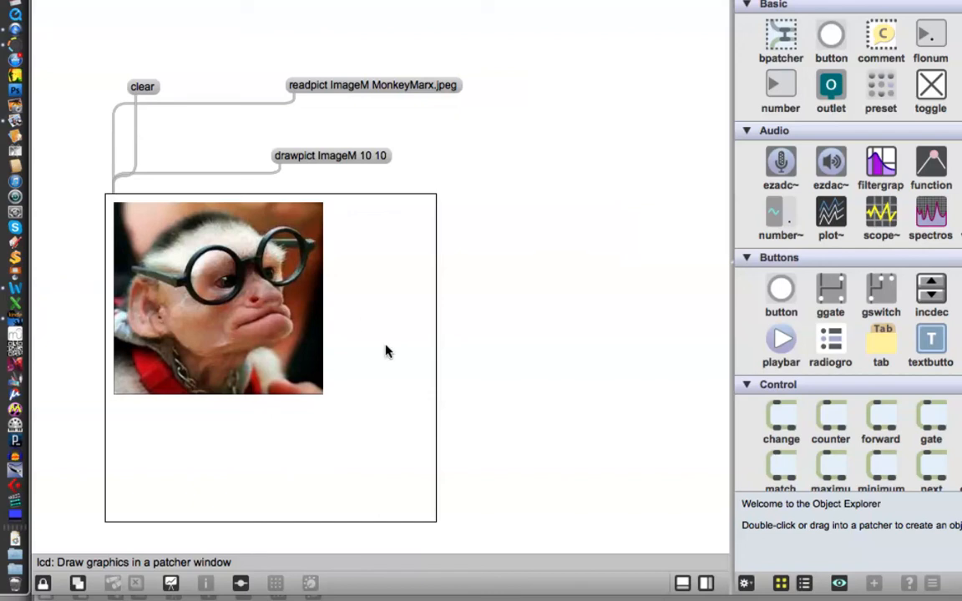
mouse_move(449, 515)
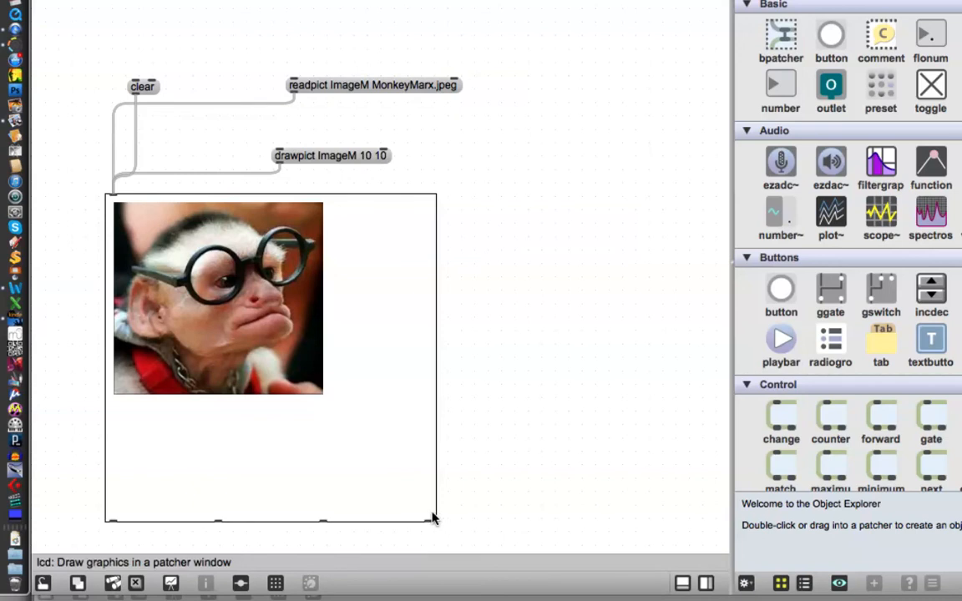
- Shrink the lcd around the monkey image, then enlarge it wider and taller
left_click_drag(435, 518, 382, 437)
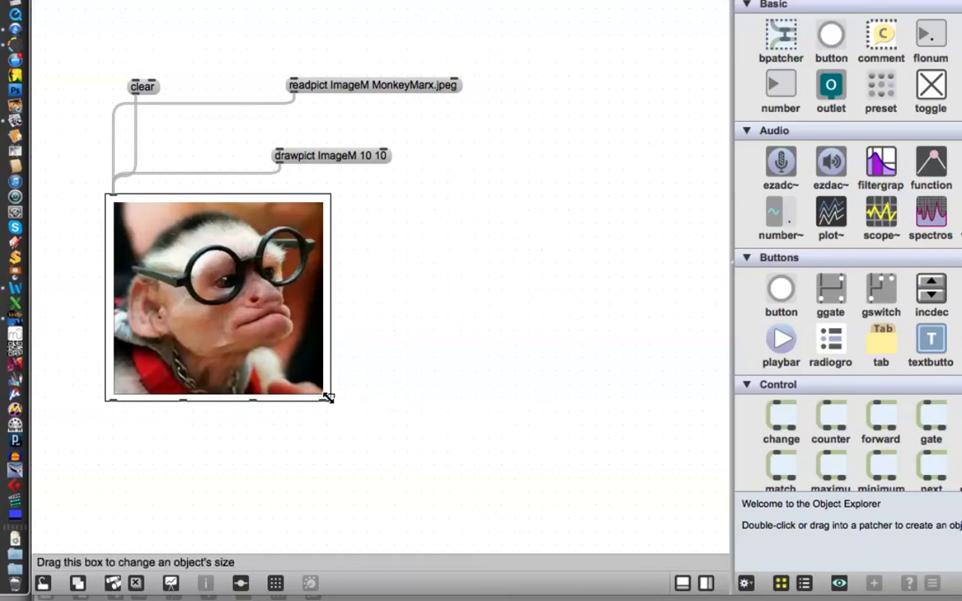
left_click_drag(327, 399, 479, 532)
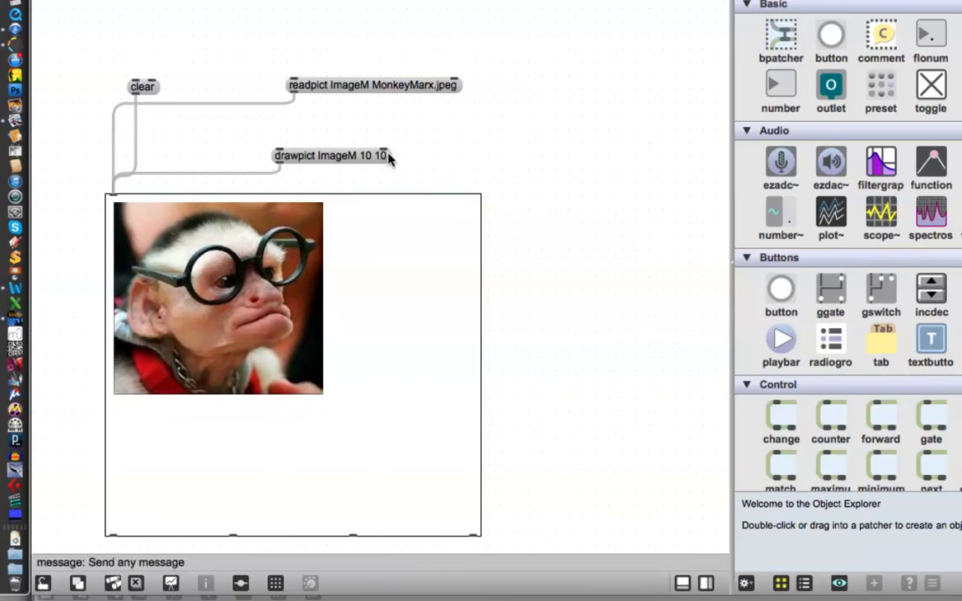
- Append width and height 150 150 to the drawpict ImageM 10 10 message
left_click(331, 154)
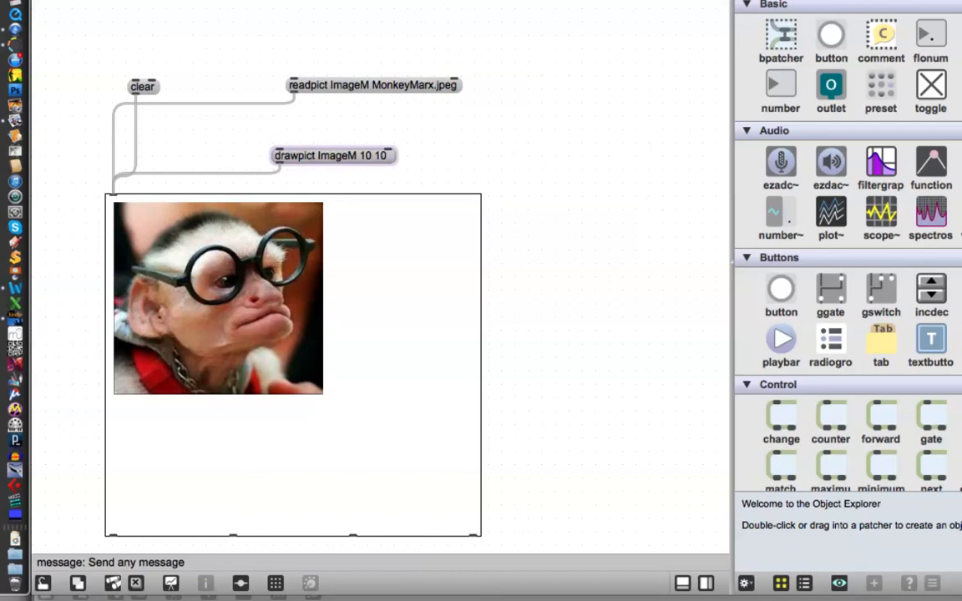
type("15")
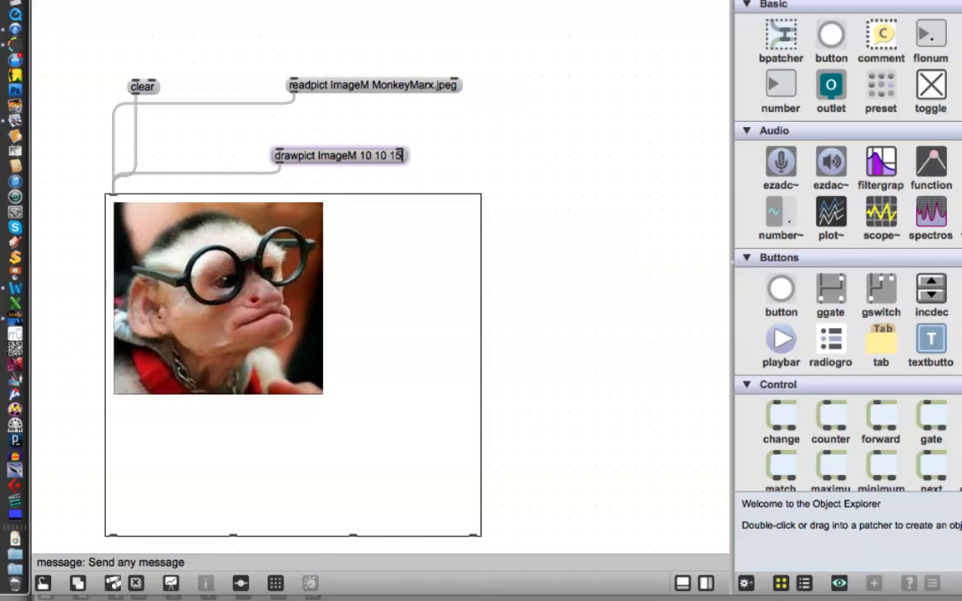
type("0")
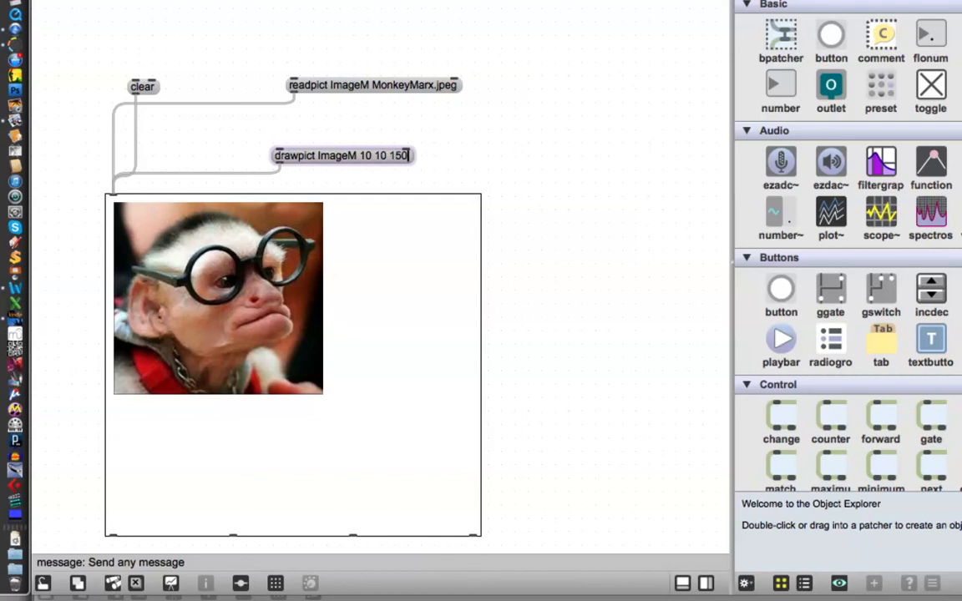
type("150")
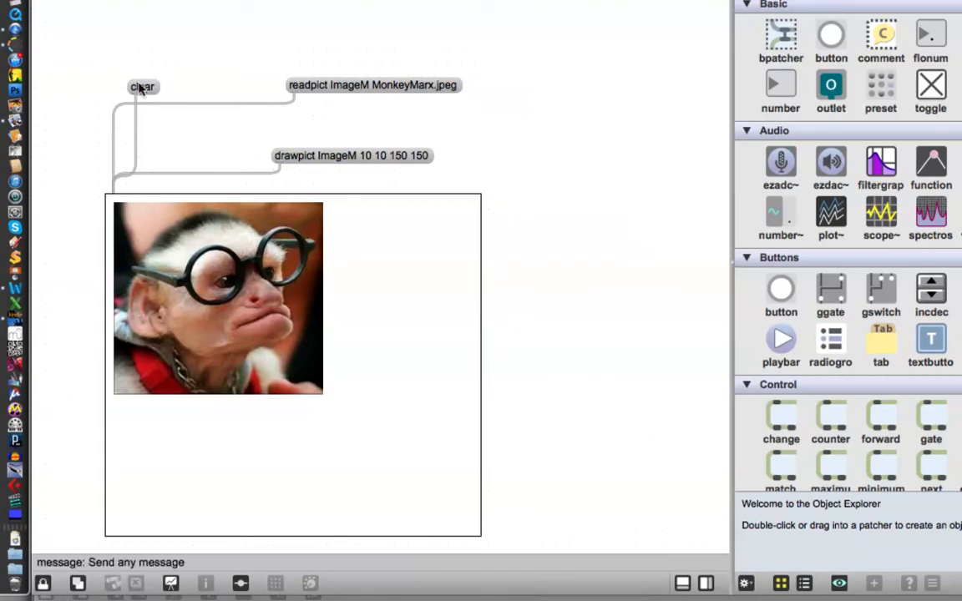
- Clear the lcd and resend the 150×150 drawpict message to redraw the monkey smaller
left_click(142, 86)
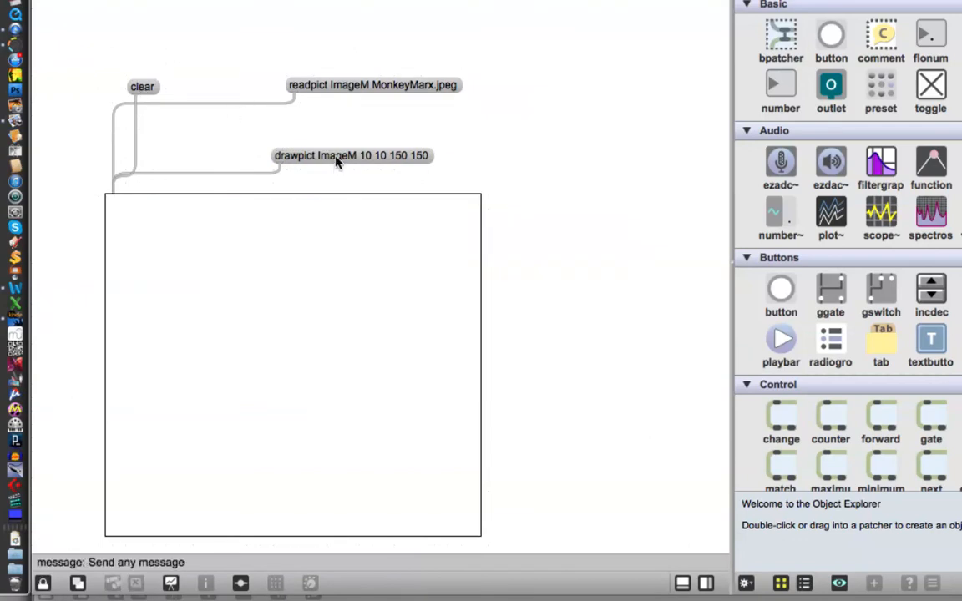
left_click(350, 156)
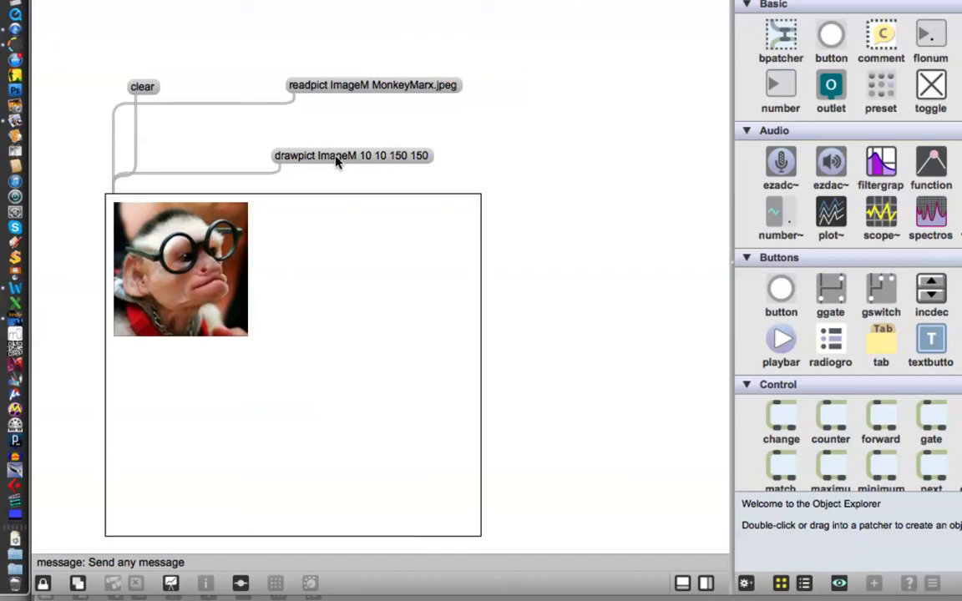
mouse_move(338, 163)
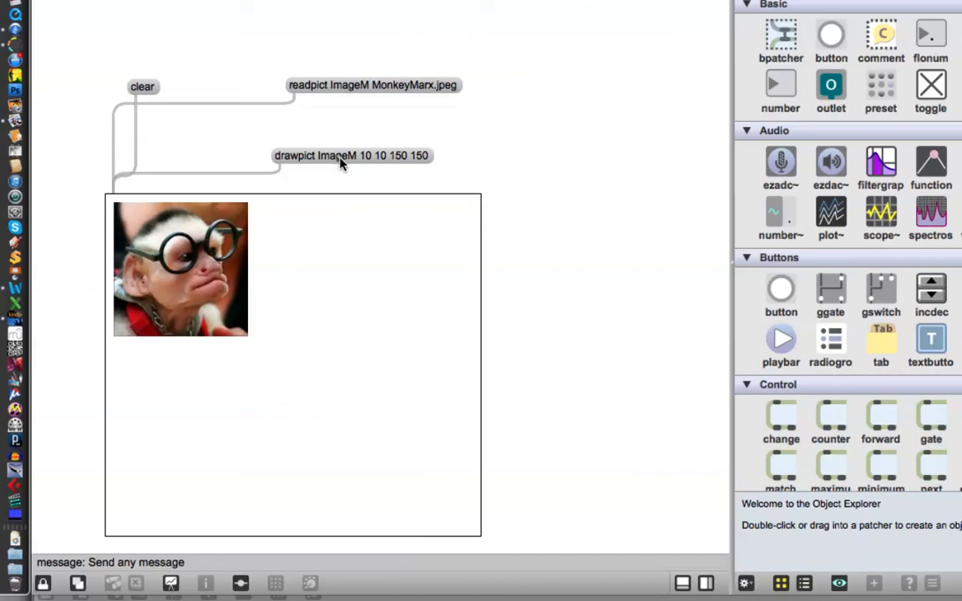
mouse_move(372, 173)
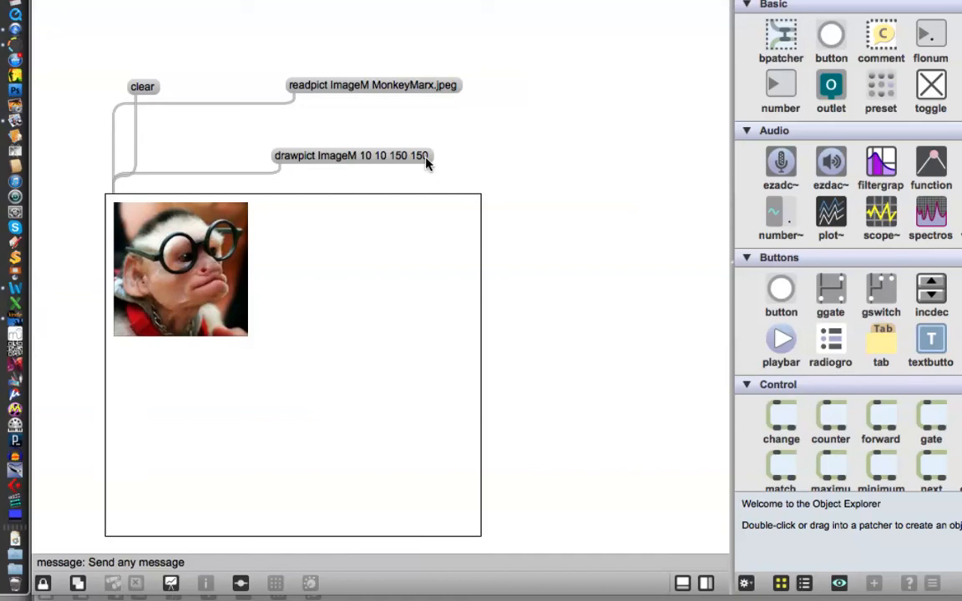
mouse_move(420, 169)
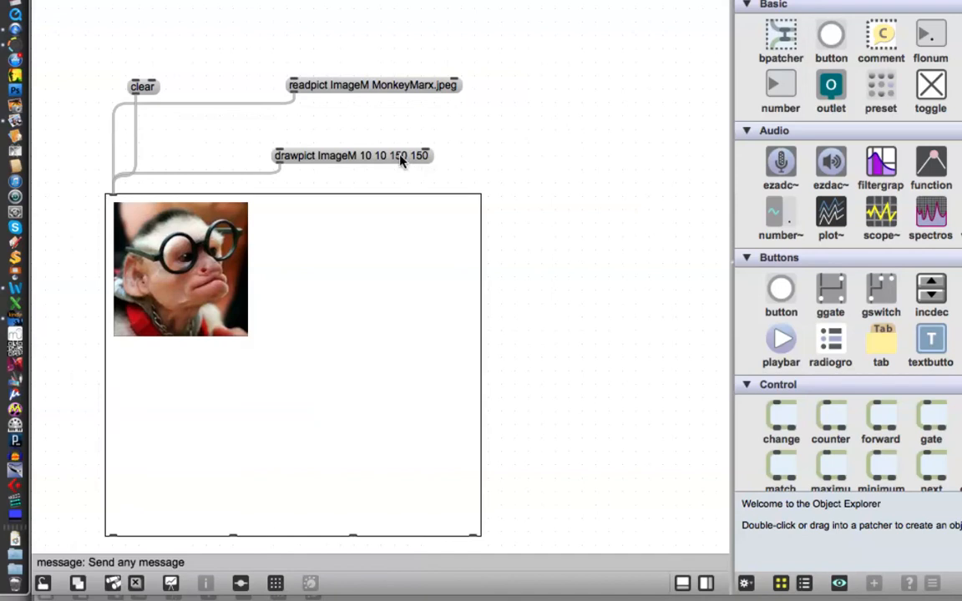
left_click(351, 154)
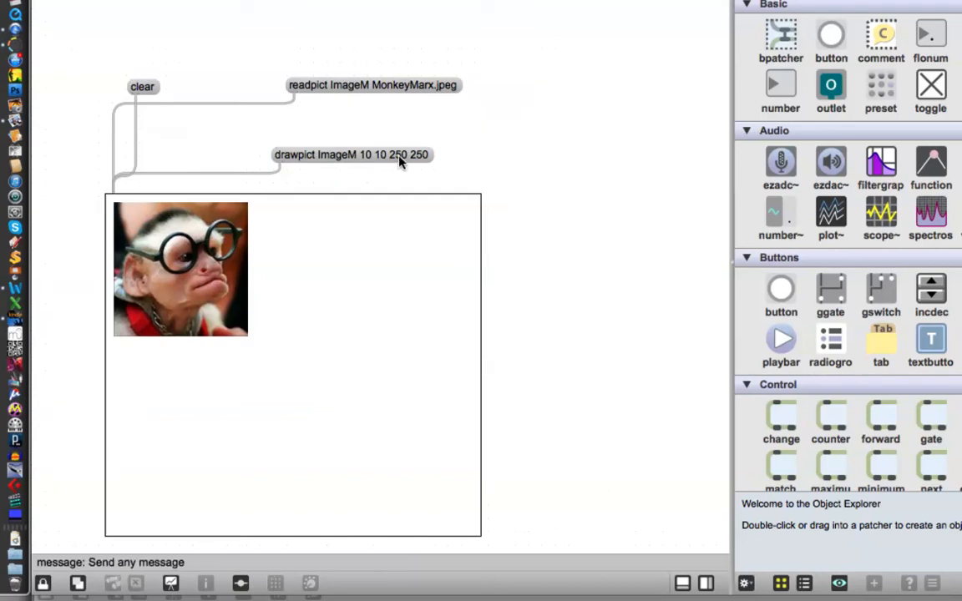
left_click(352, 154)
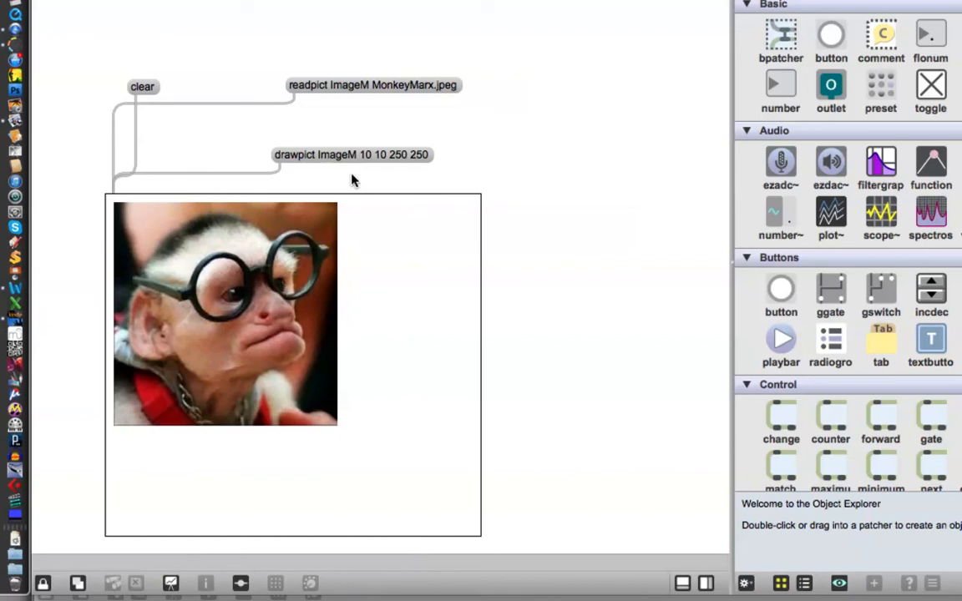
mouse_move(380, 309)
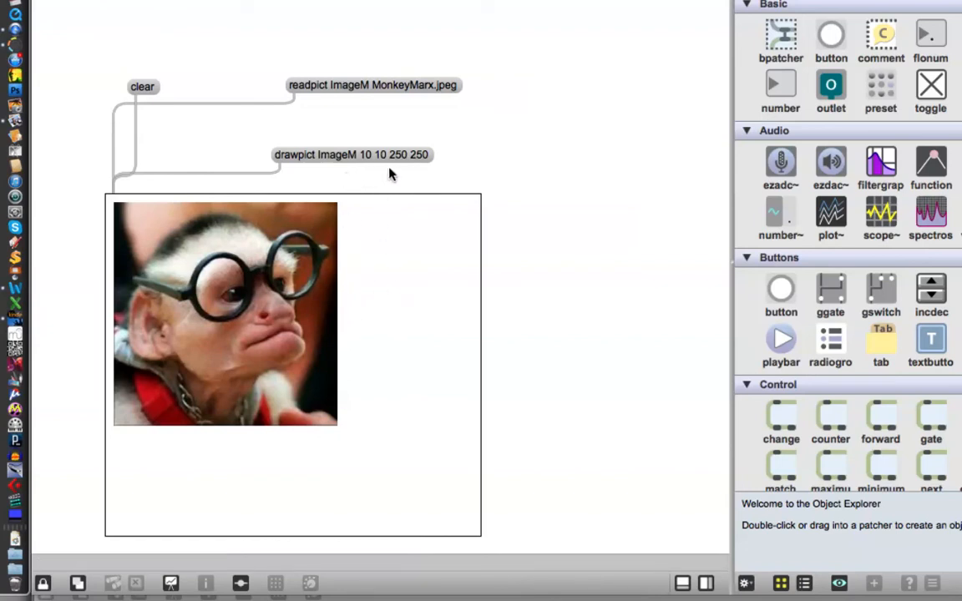
mouse_move(409, 160)
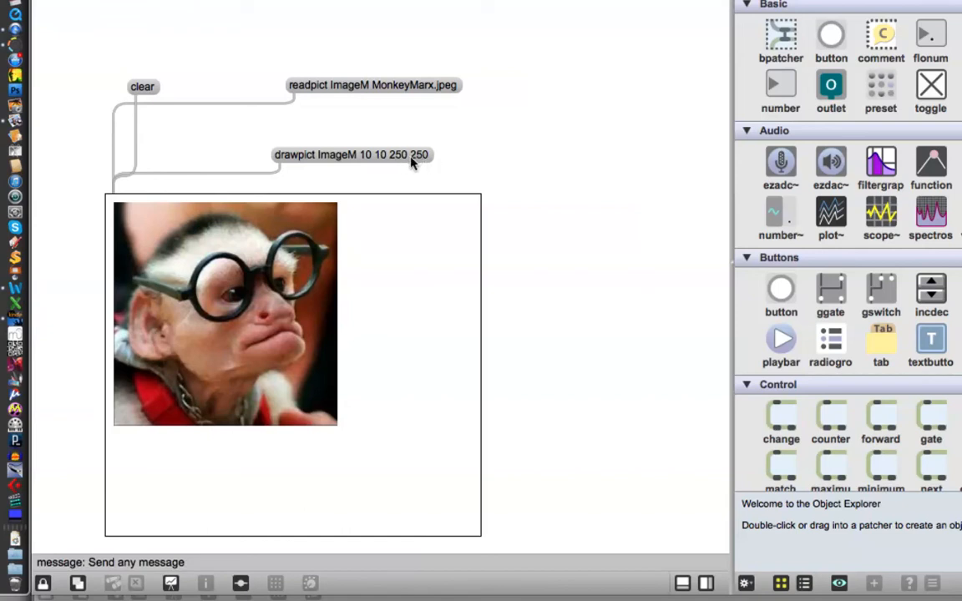
mouse_move(363, 165)
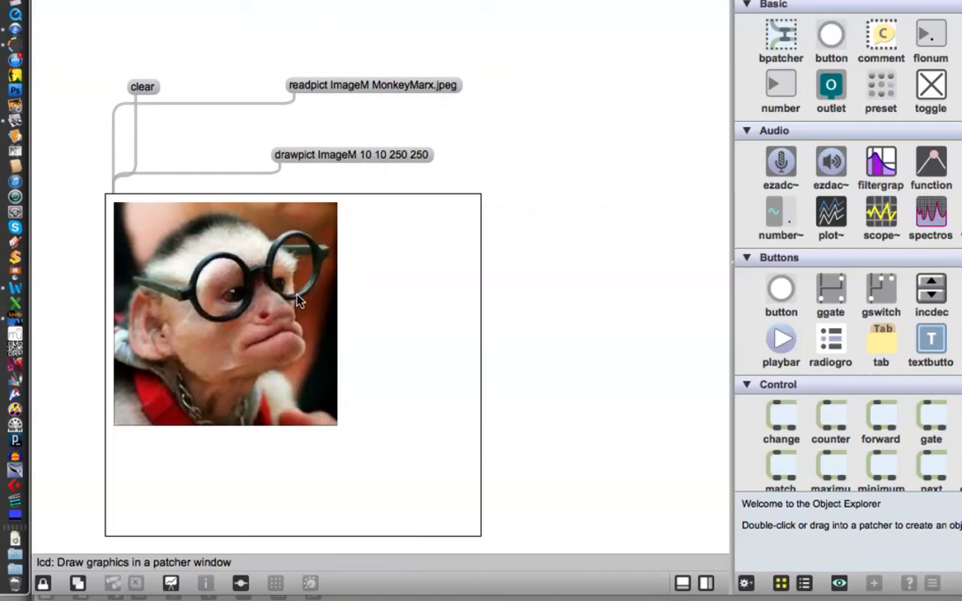
mouse_move(422, 173)
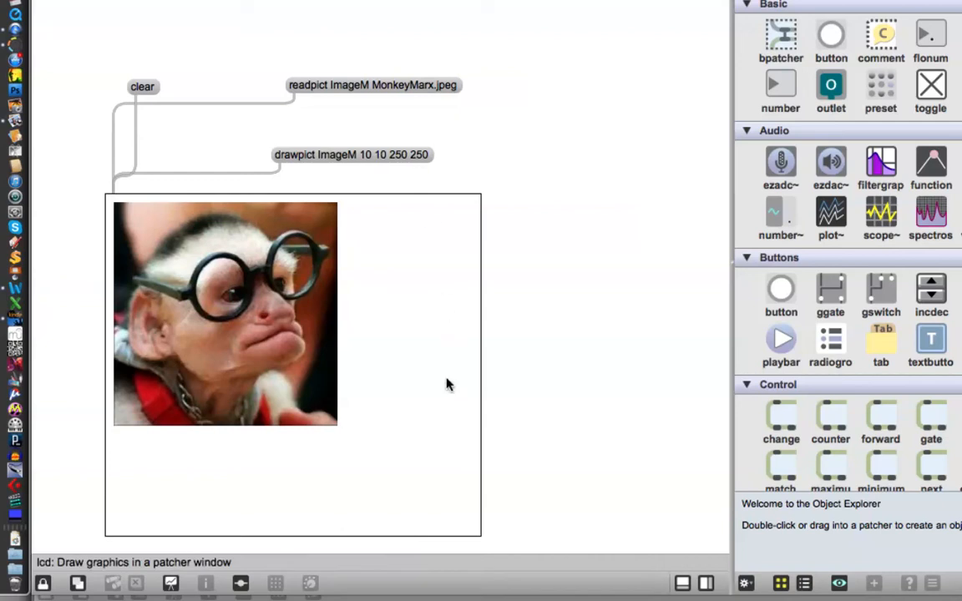
mouse_move(573, 413)
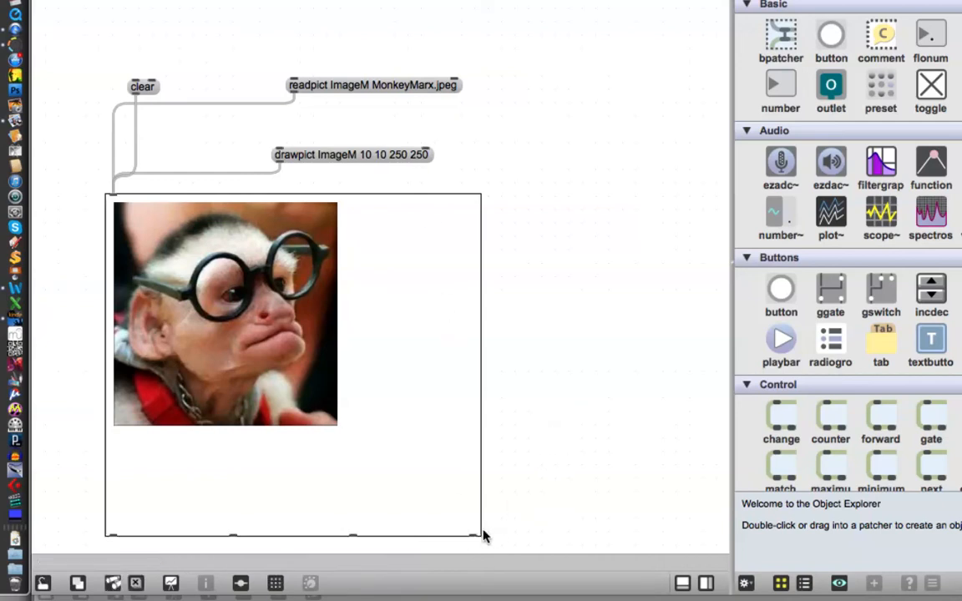
mouse_move(516, 226)
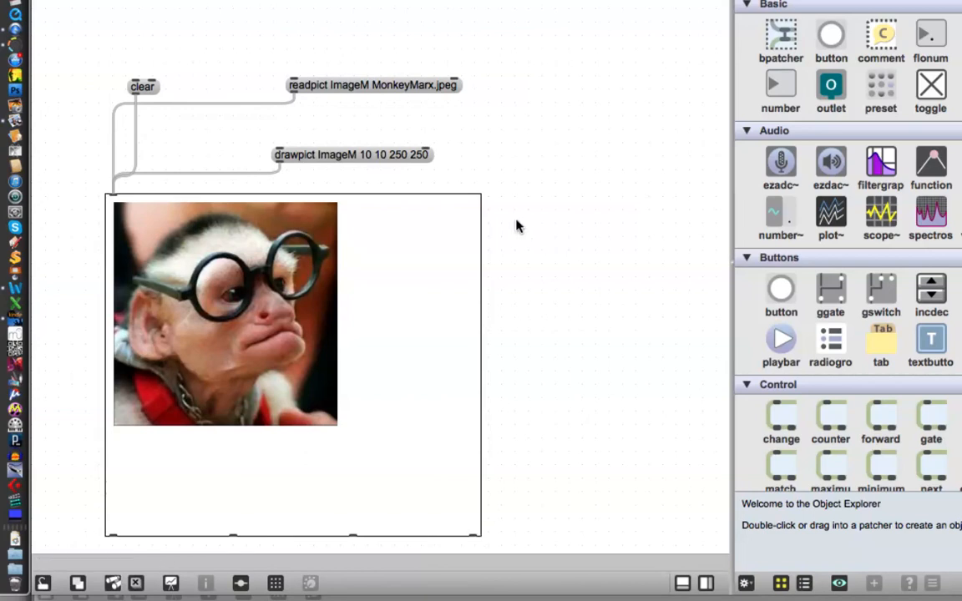
left_click(352, 155)
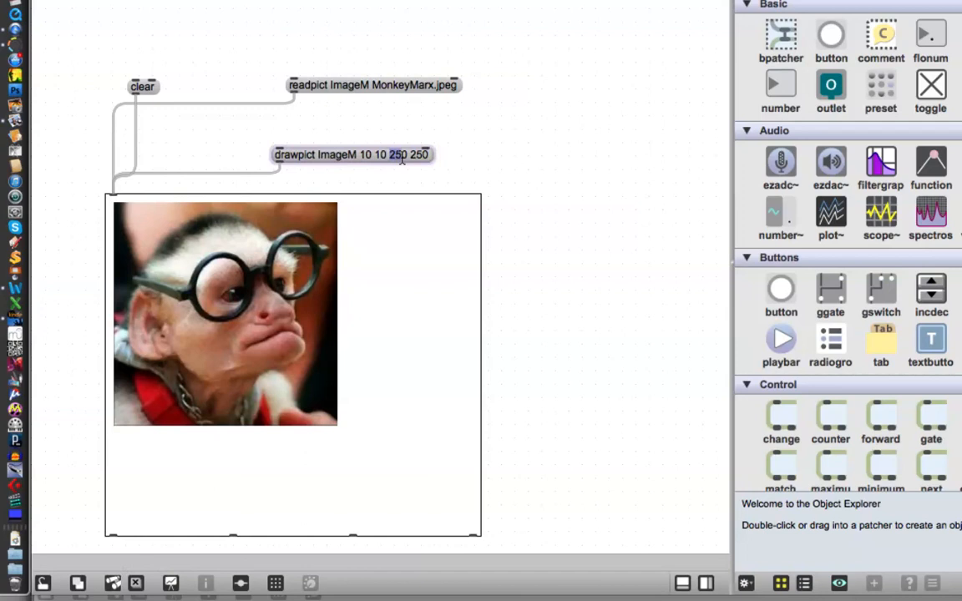
mouse_move(402, 175)
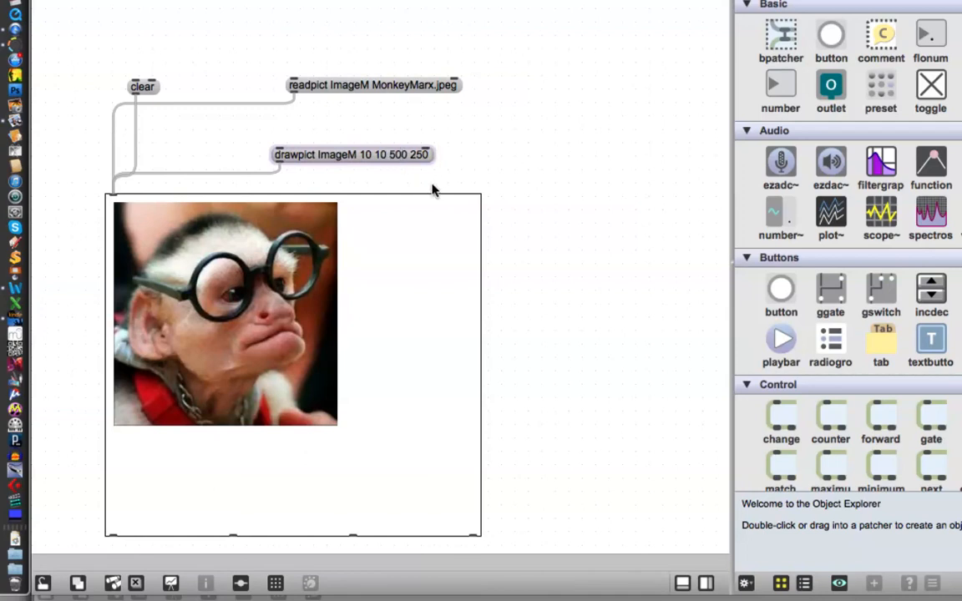
left_click(351, 154)
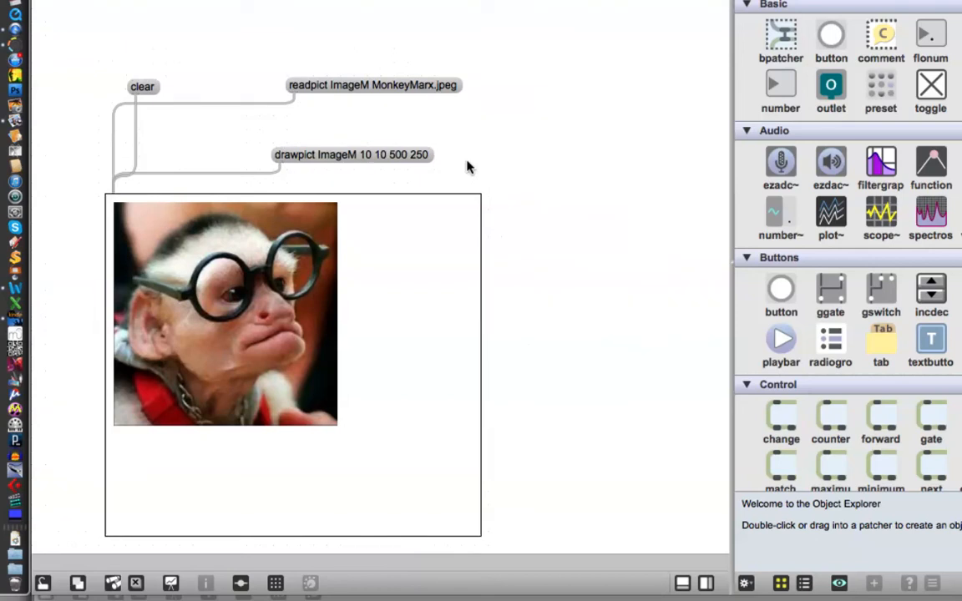
left_click(351, 155)
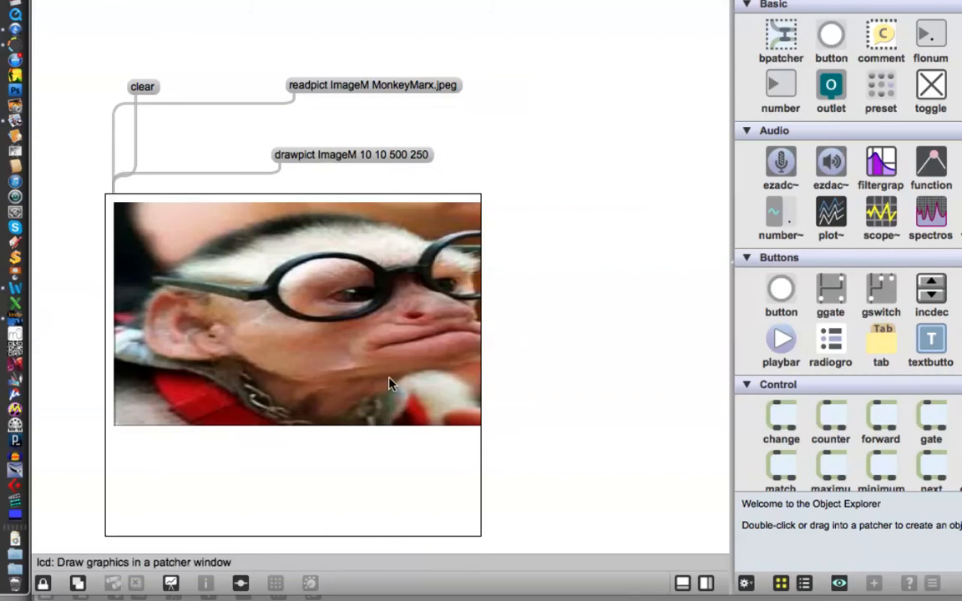
mouse_move(372, 378)
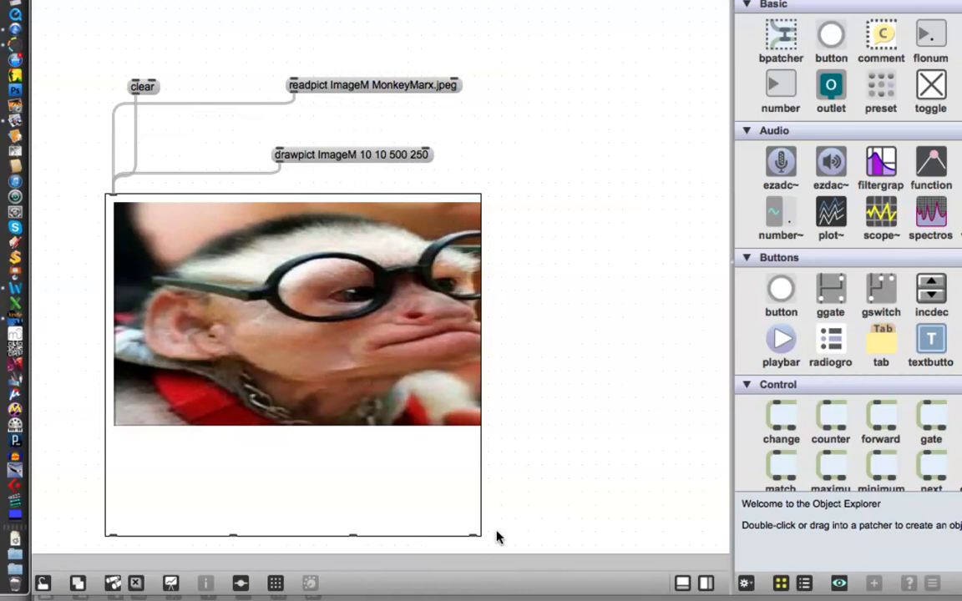
- Drag the lcd to a shorter, slightly wider box framing the stretched monkey image
left_click_drag(483, 541, 514, 520)
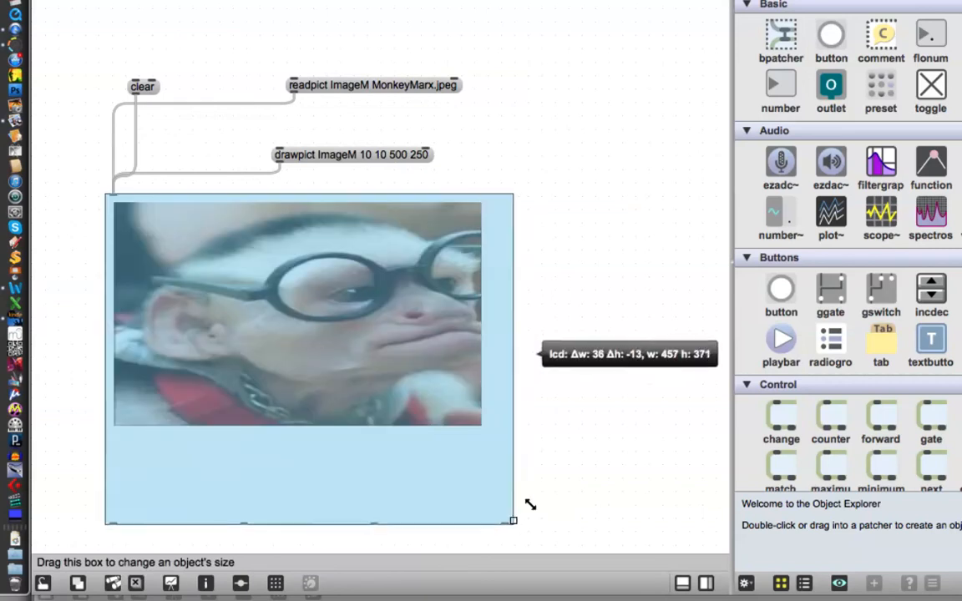
left_click_drag(514, 520, 488, 428)
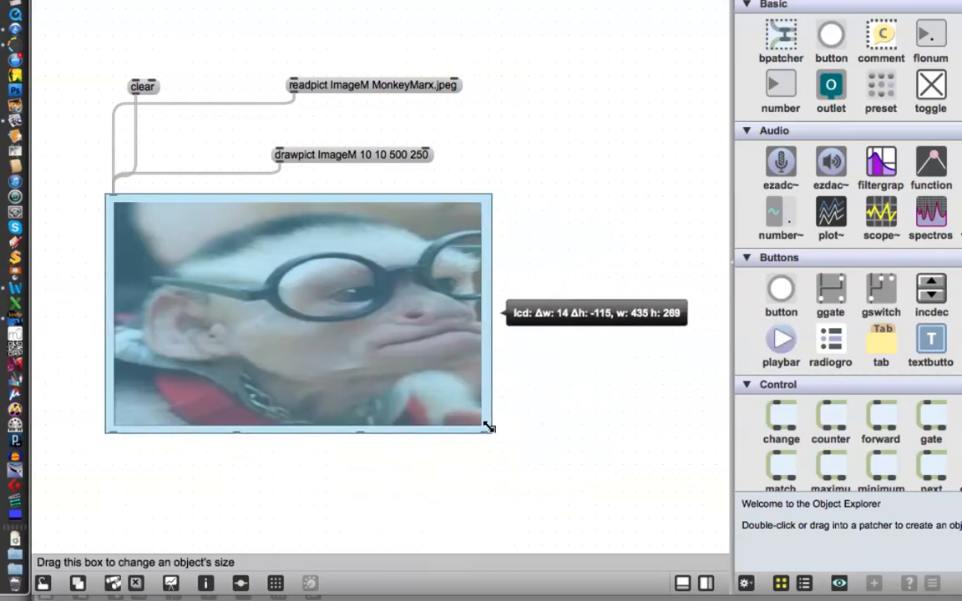
left_click_drag(487, 427, 488, 434)
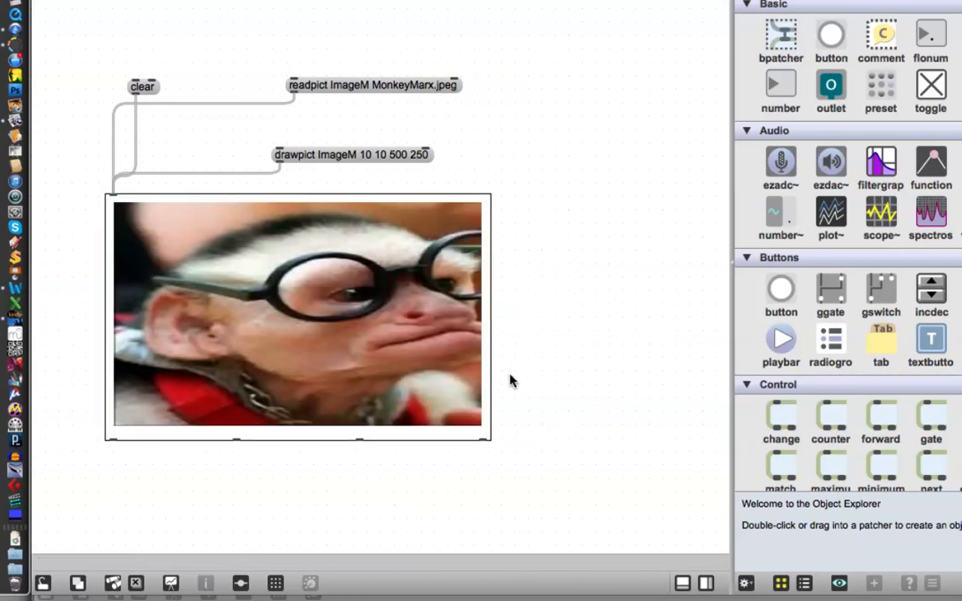
mouse_move(526, 288)
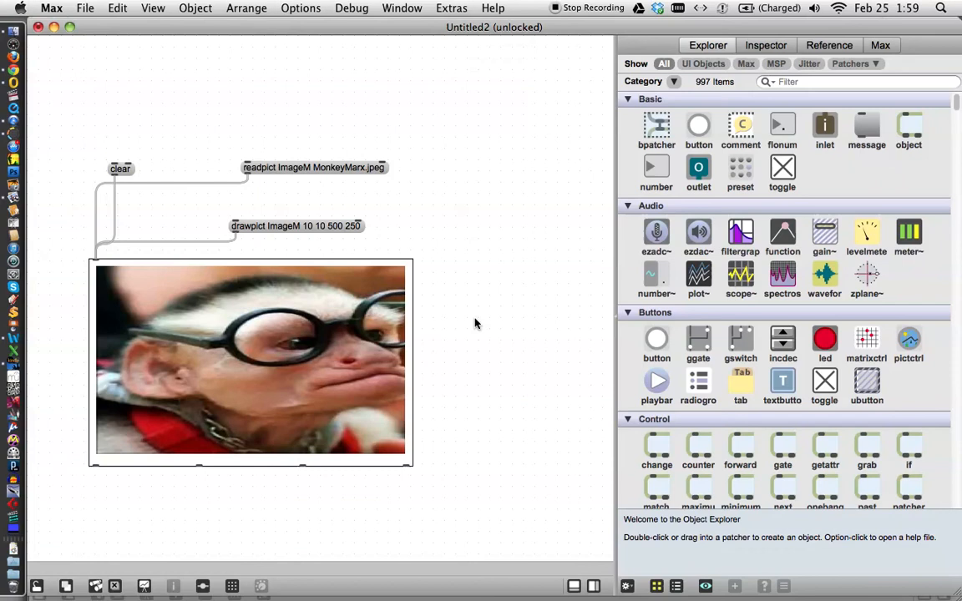
mouse_move(426, 252)
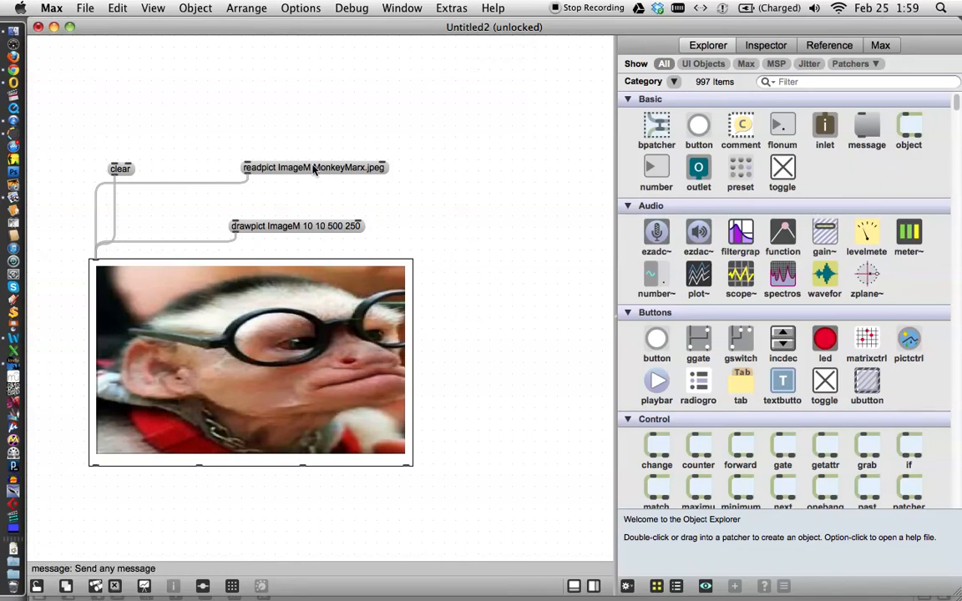
mouse_move(301, 234)
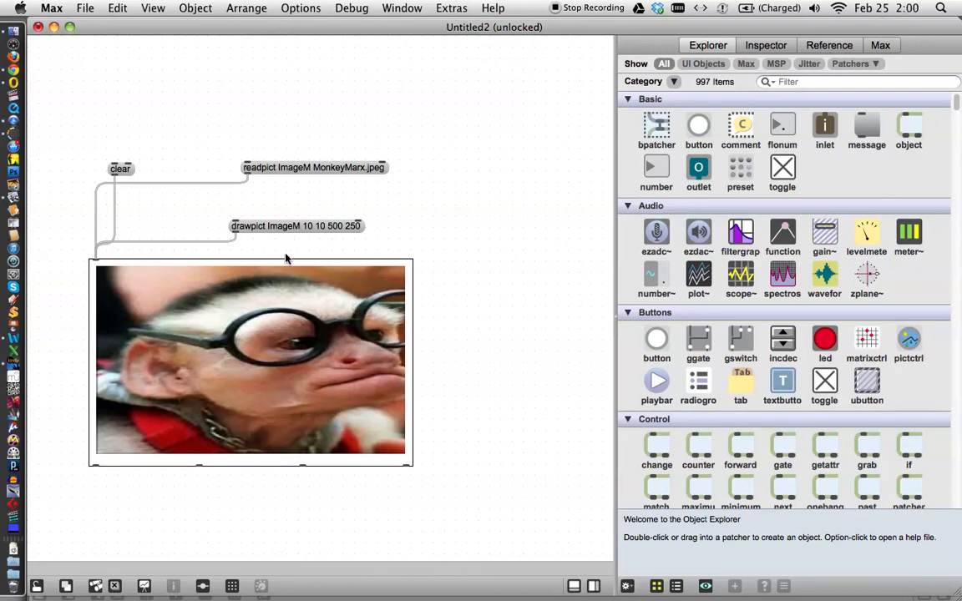
mouse_move(315, 300)
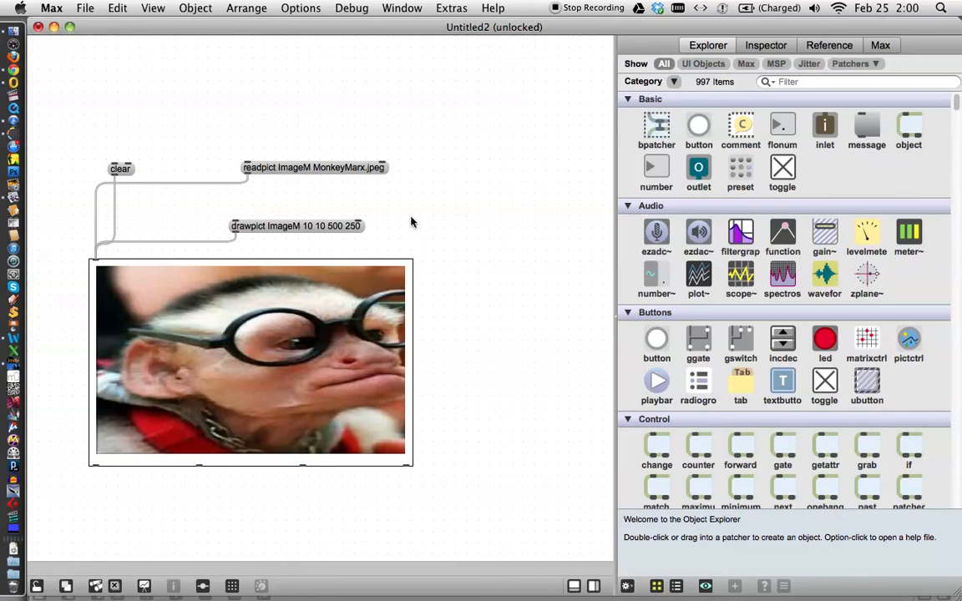
mouse_move(422, 218)
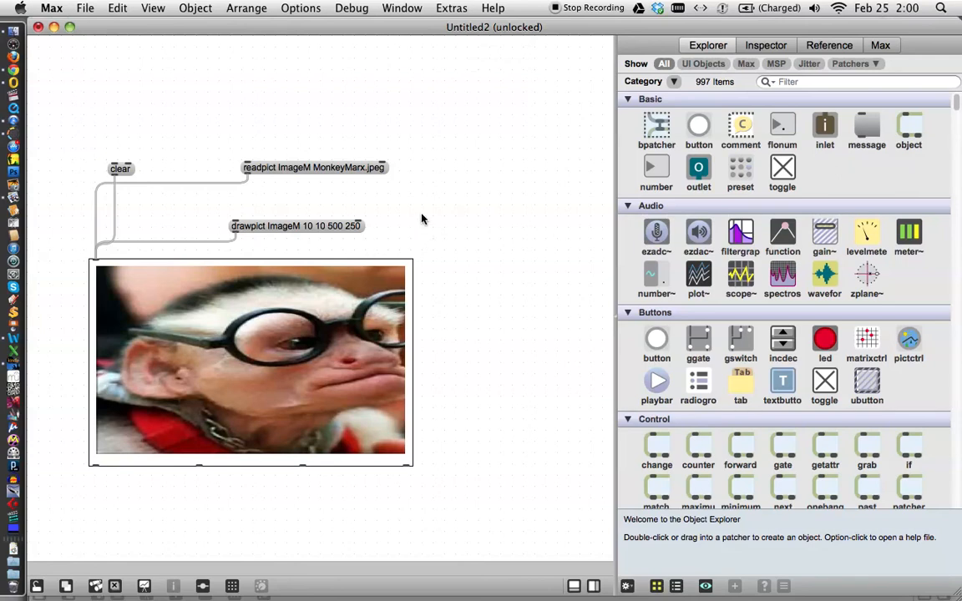